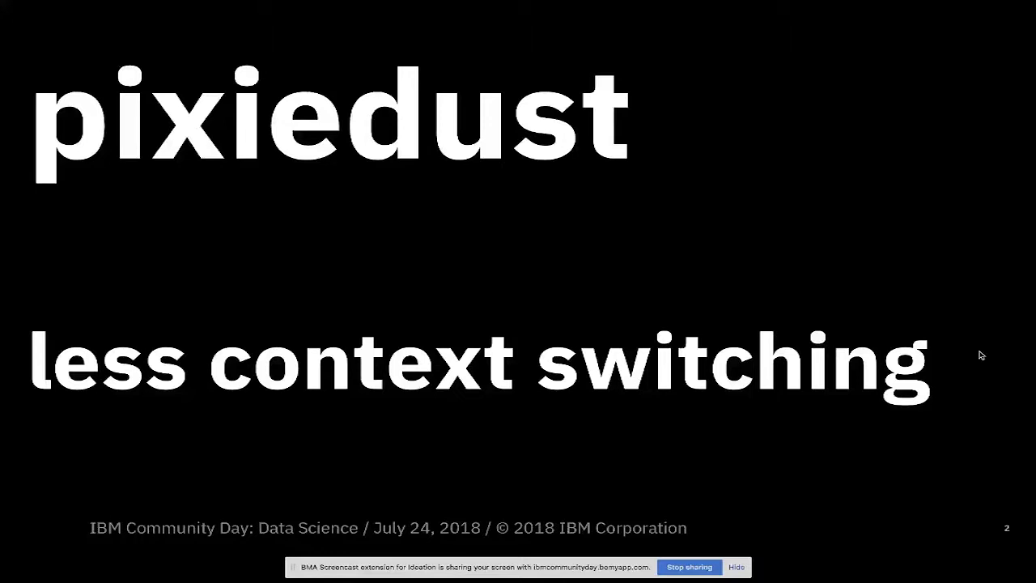
# Advance through the final presentation slides toward the IBM Watson data platform page.
pyautogui.press('Right')
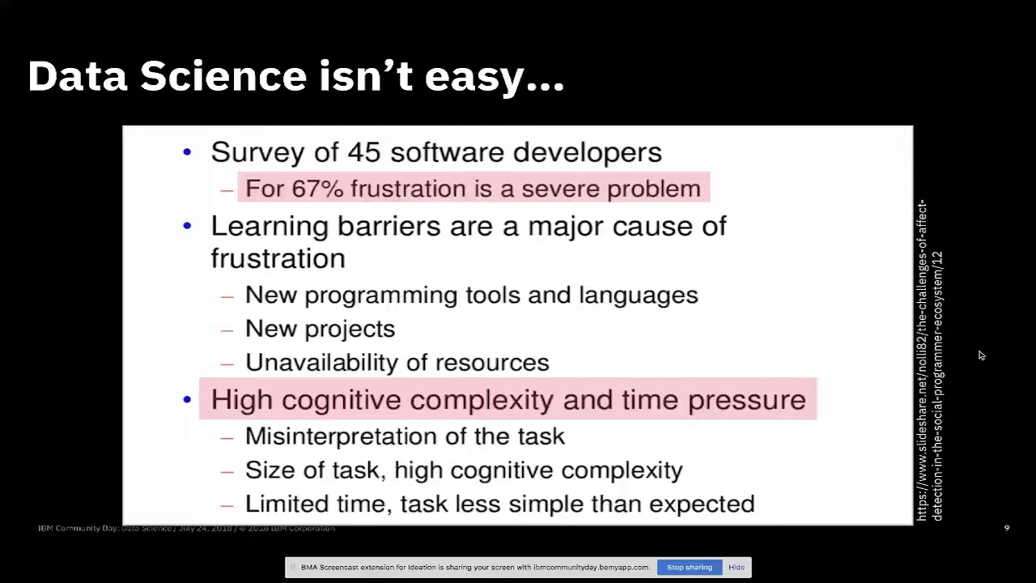
pyautogui.press('Right')
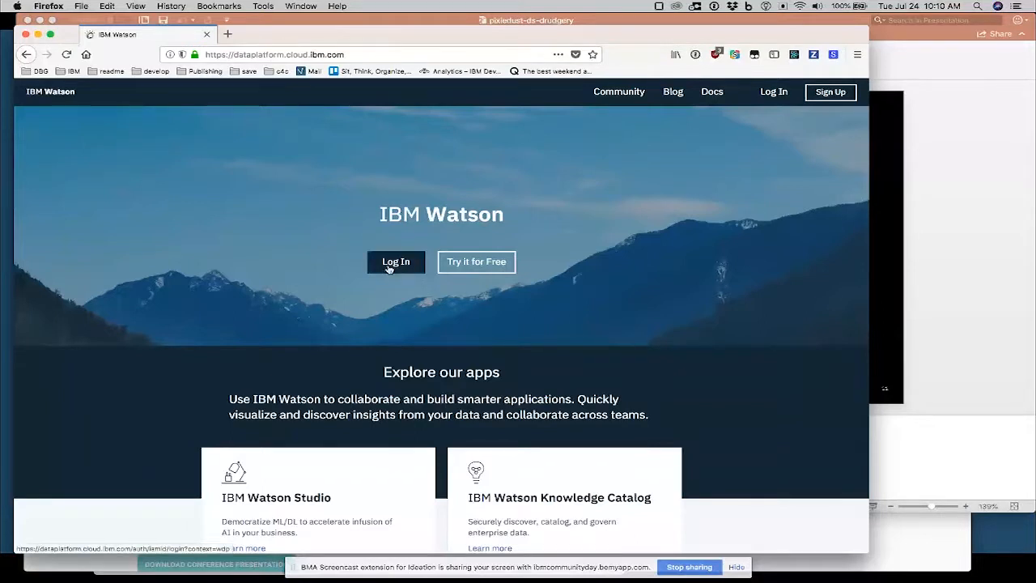
# Log in to IBM Watson Studio with the IBMid and continue through sign-in.
pyautogui.click(396, 261)
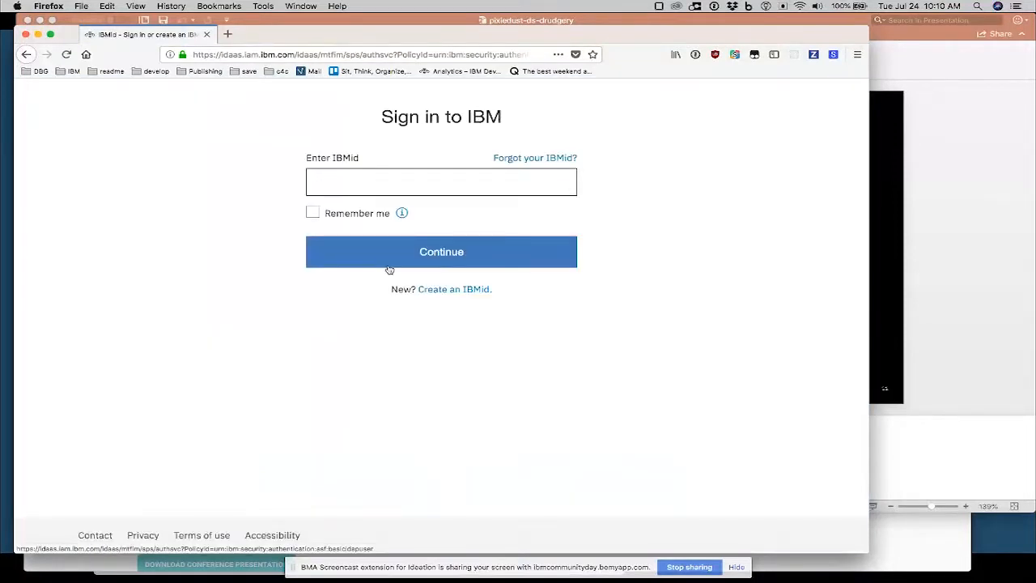
pyautogui.click(440, 182)
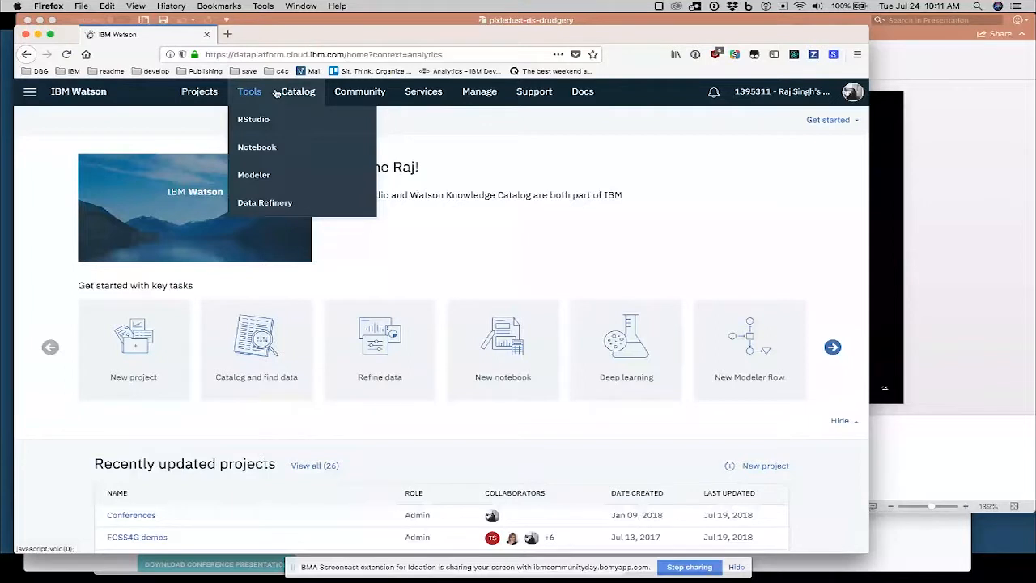
# Open the Projects menu to list recent projects like Conferences and PixieDust Demos.
pyautogui.click(199, 92)
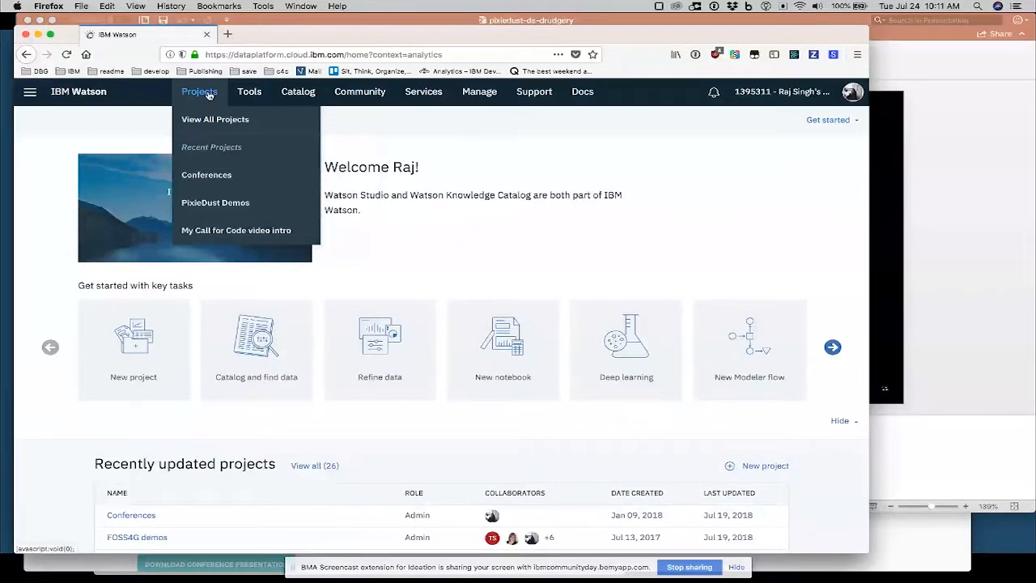
pyautogui.click(250, 91)
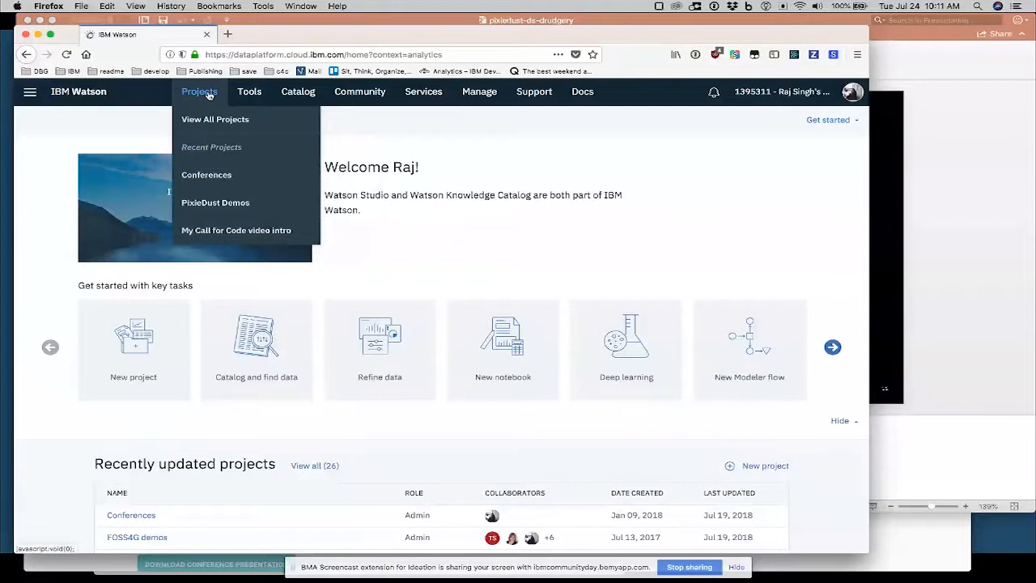
# Open the Conferences project from the Recent Projects list.
pyautogui.click(207, 174)
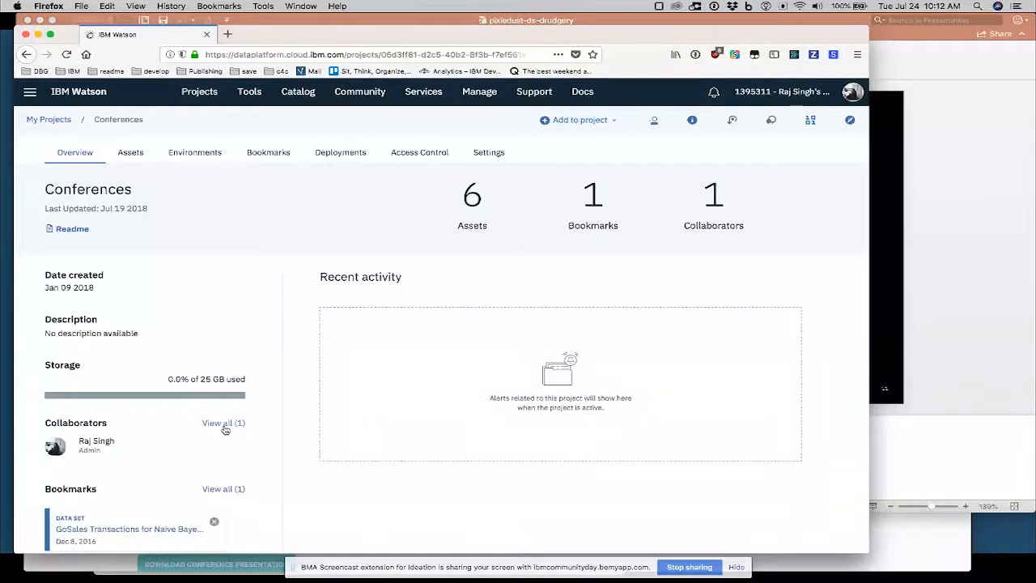
pyautogui.moveTo(474, 171)
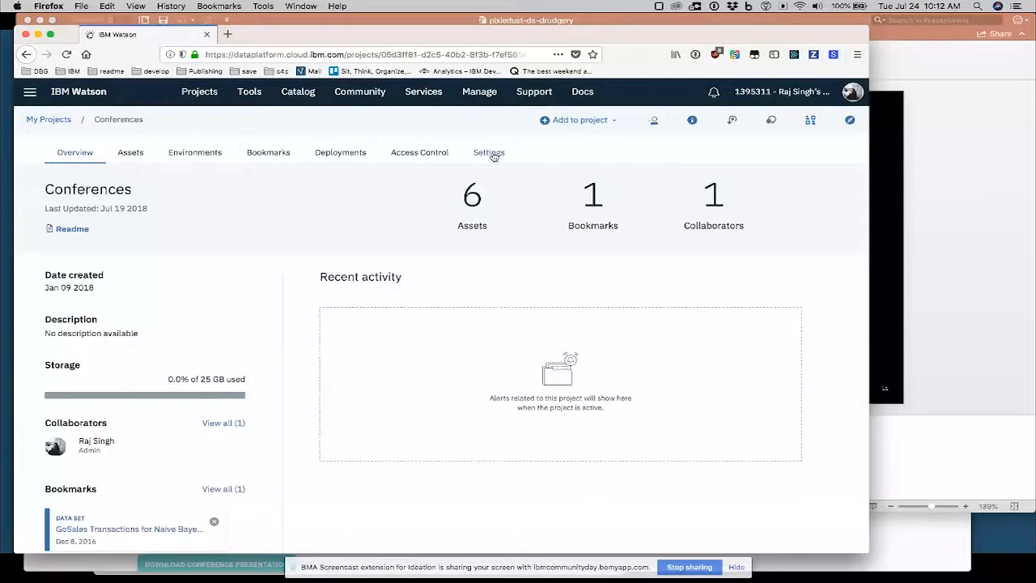
pyautogui.moveTo(145, 456)
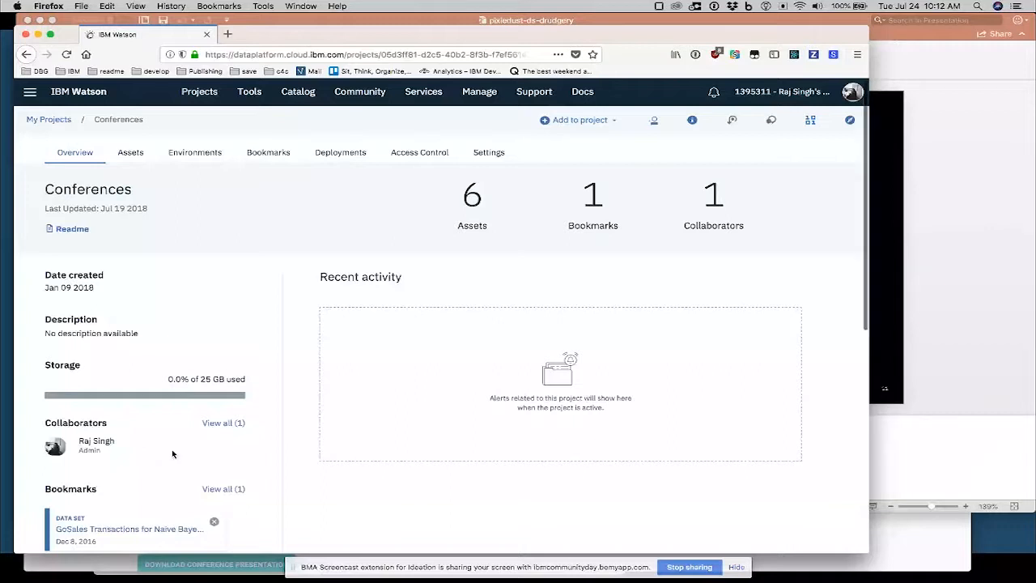
pyautogui.moveTo(131, 435)
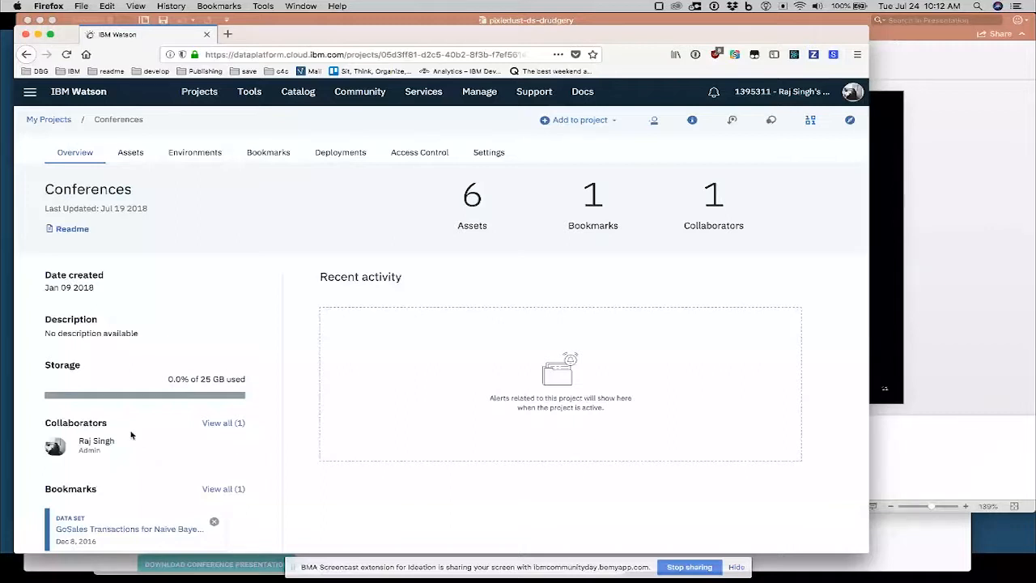
pyautogui.moveTo(387, 204)
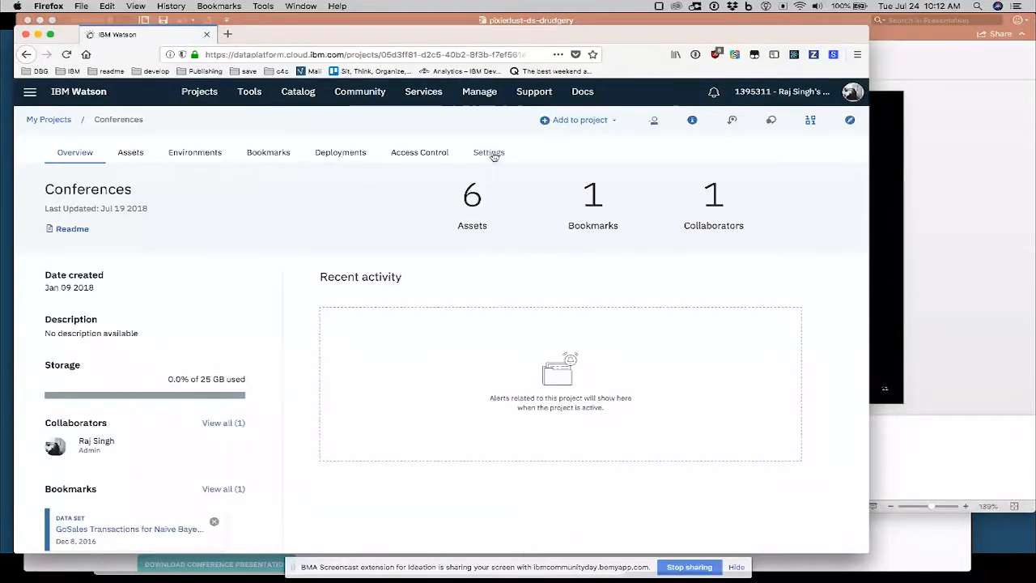
# View the Conferences Settings, scrolling through the storage bucket and three associated services.
pyautogui.click(488, 152)
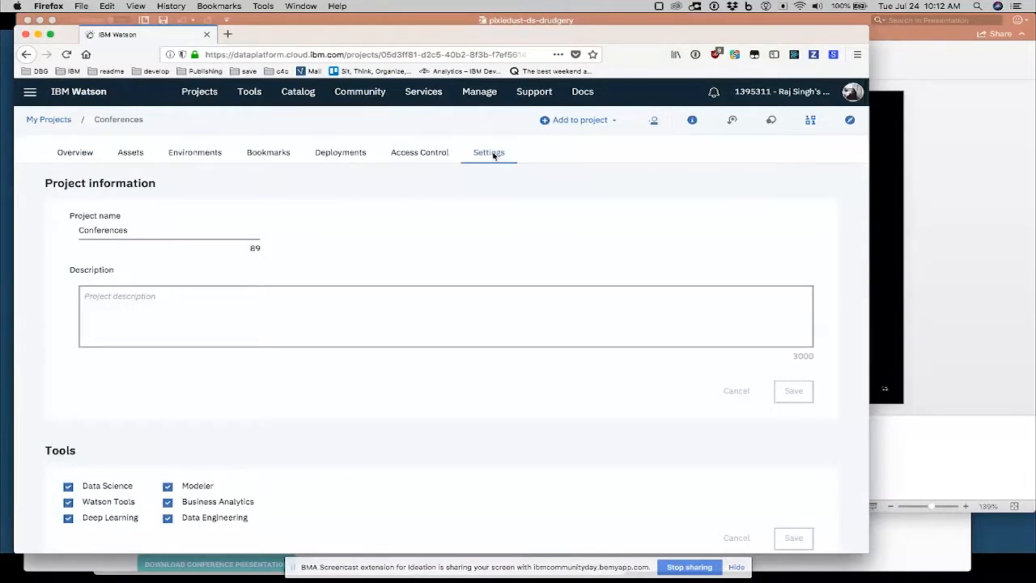
pyautogui.moveTo(592, 308)
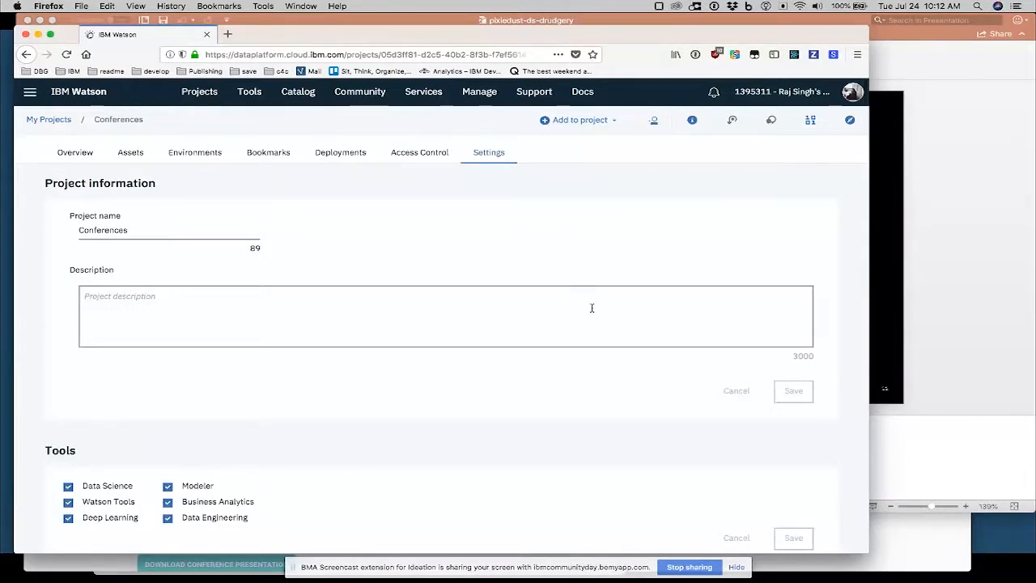
pyautogui.scroll(-3)
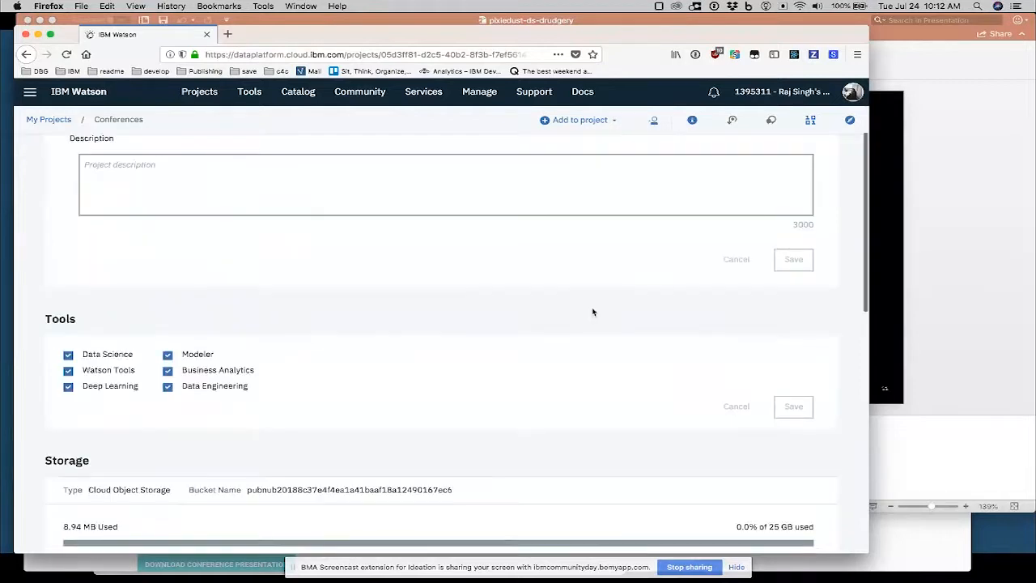
pyautogui.scroll(-3)
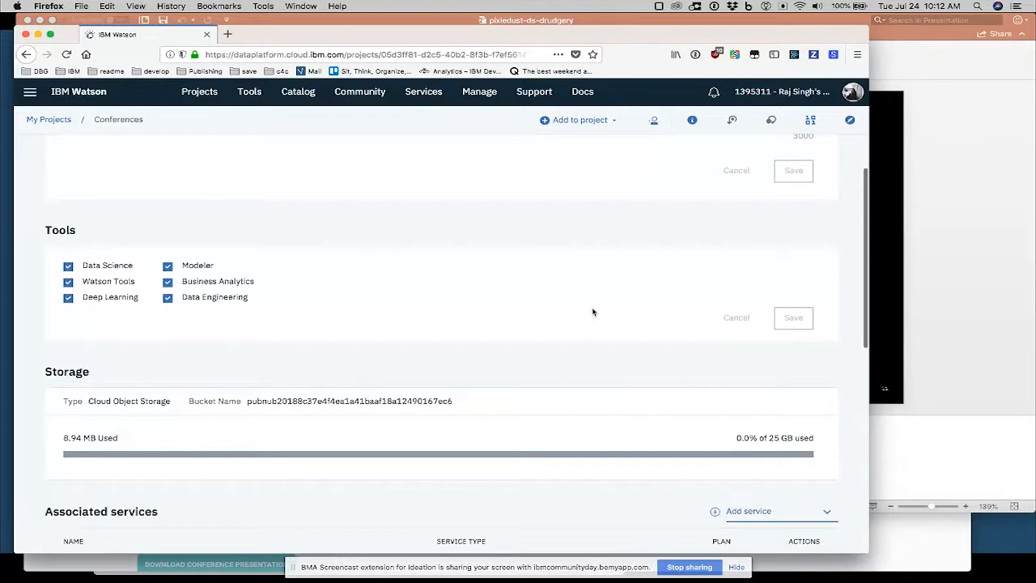
pyautogui.scroll(-3)
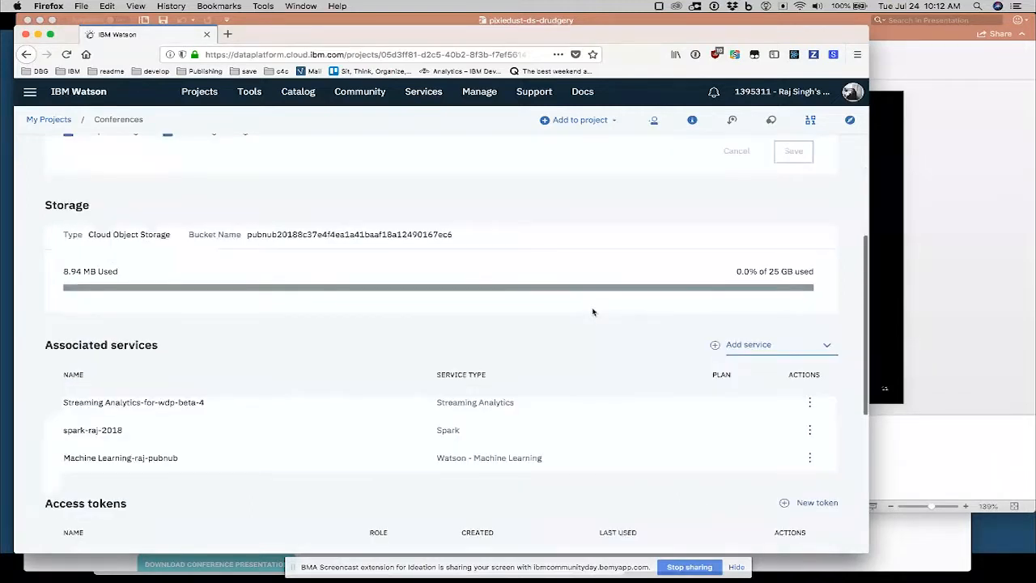
pyautogui.scroll(-3)
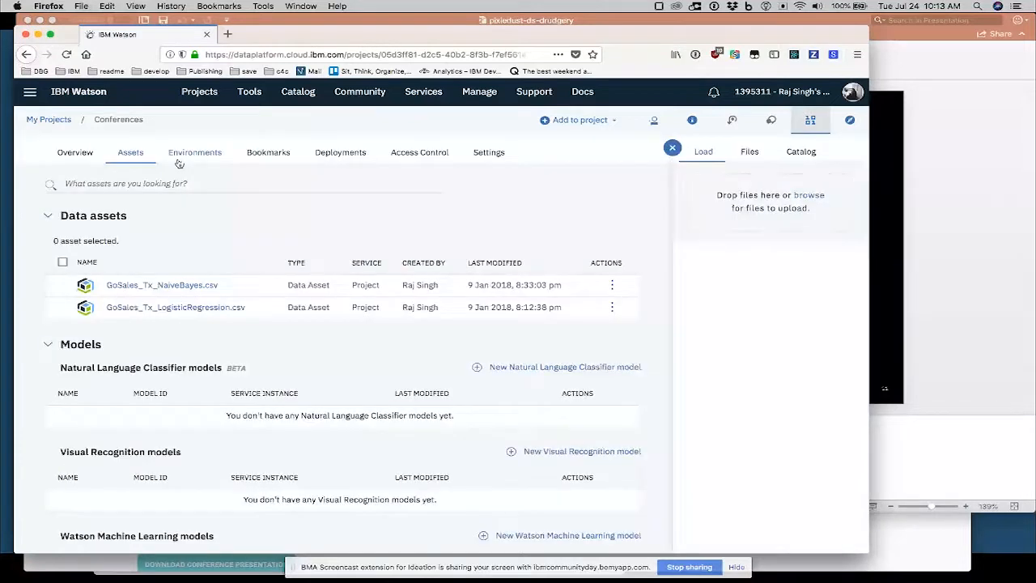
pyautogui.moveTo(193, 159)
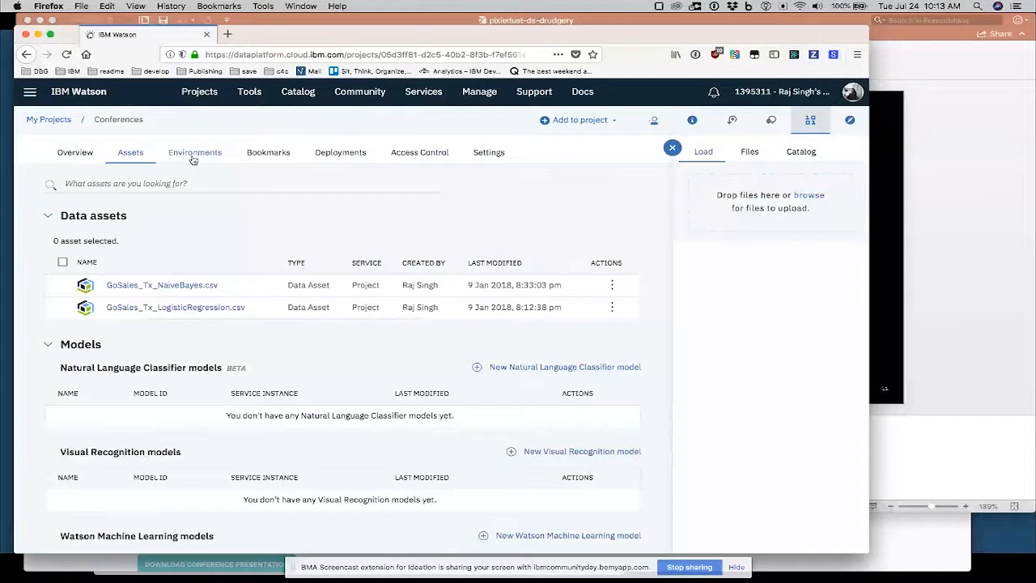
# Scroll the Conferences assets down to the notebooks, including Data Science Community Day.
pyautogui.scroll(-3)
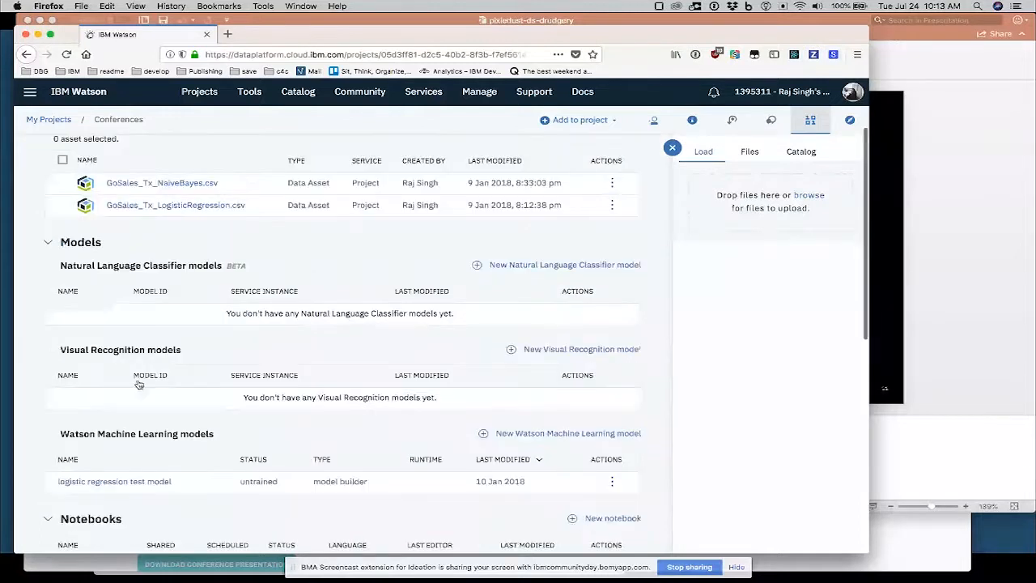
pyautogui.scroll(-3)
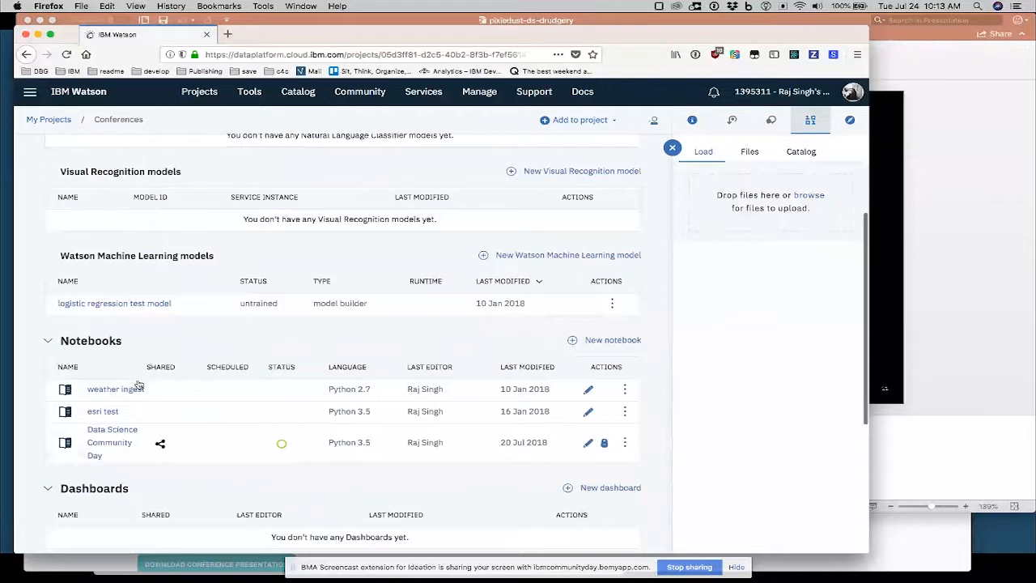
# Open the Data Science Community Day notebook and scroll to the Boston Crime table.
pyautogui.click(112, 442)
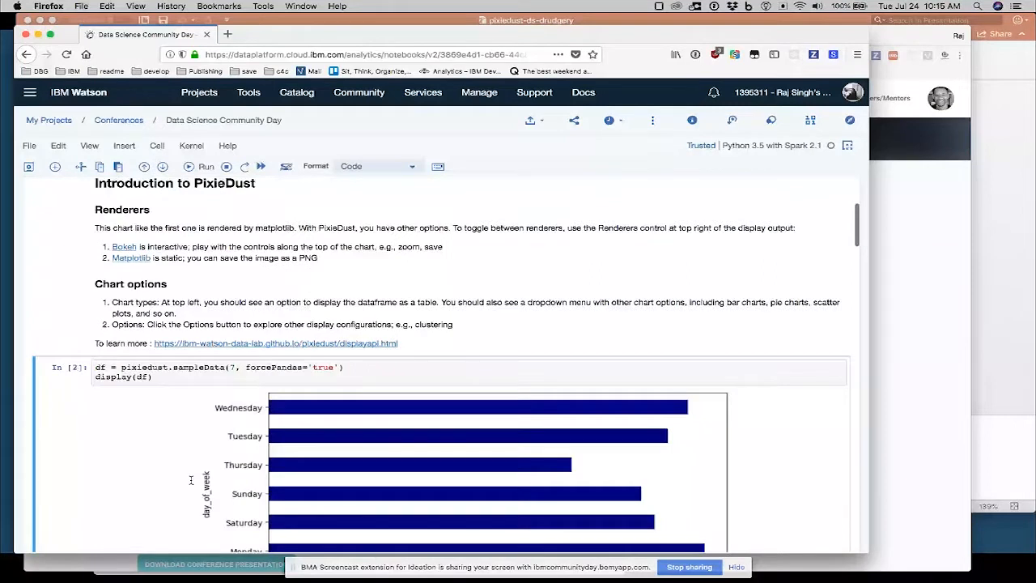
pyautogui.scroll(-3)
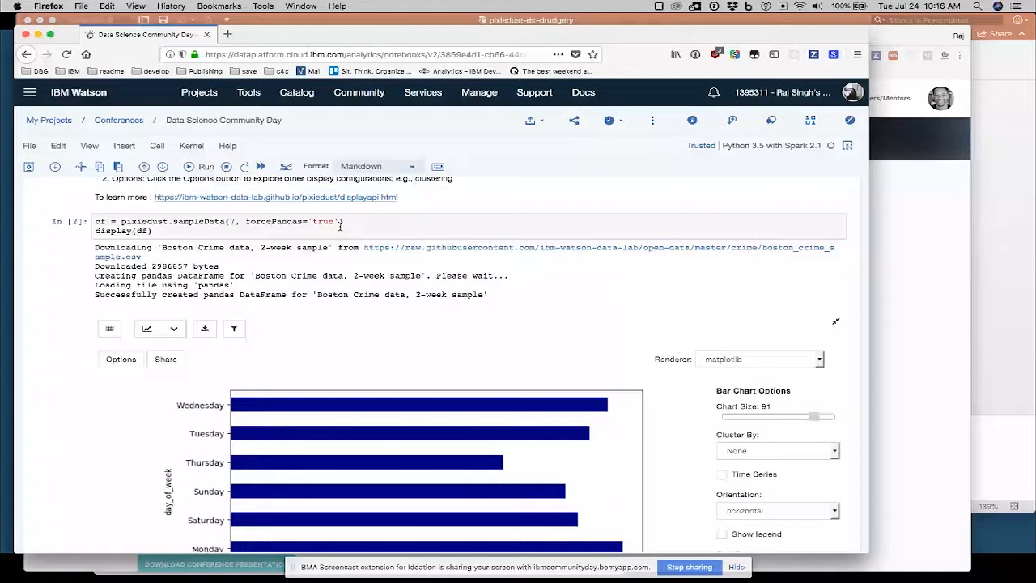
pyautogui.moveTo(89, 301)
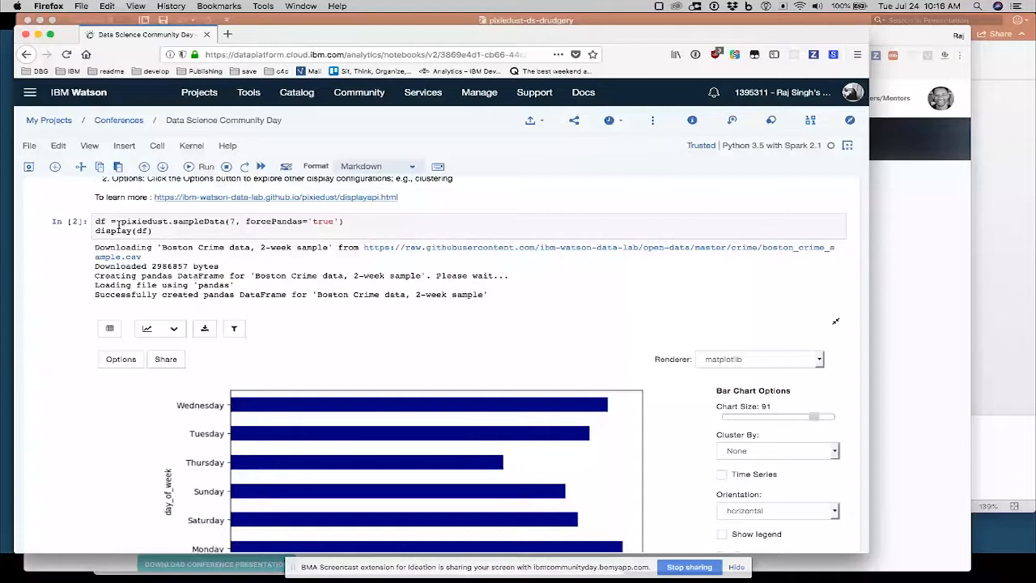
pyautogui.scroll(-3)
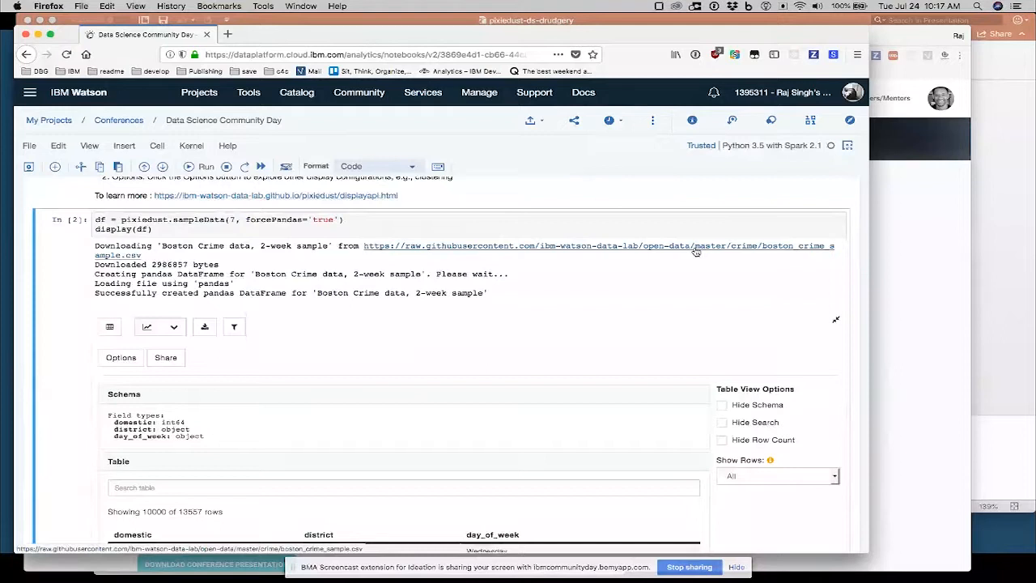
pyautogui.scroll(-3)
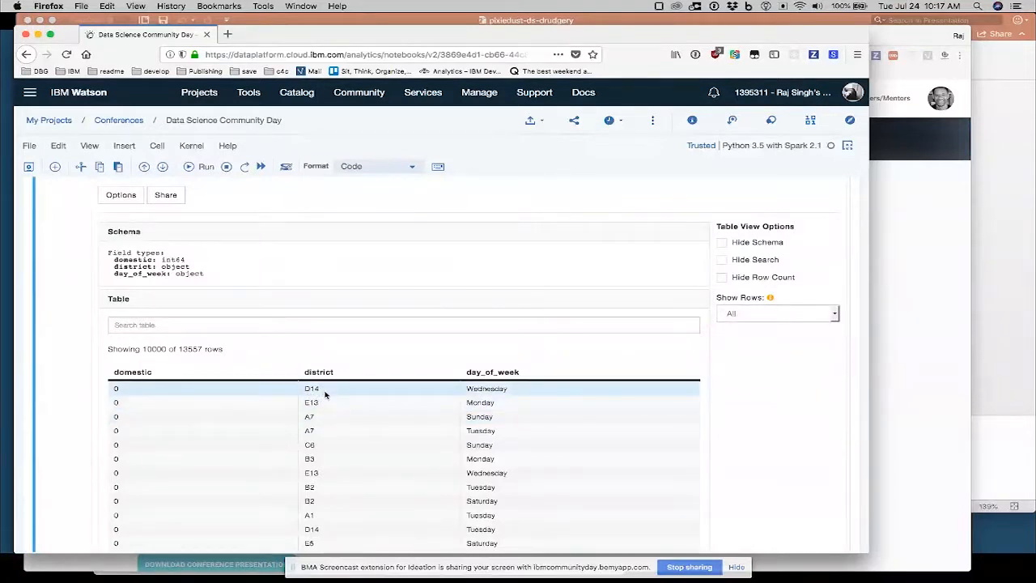
pyautogui.moveTo(399, 373)
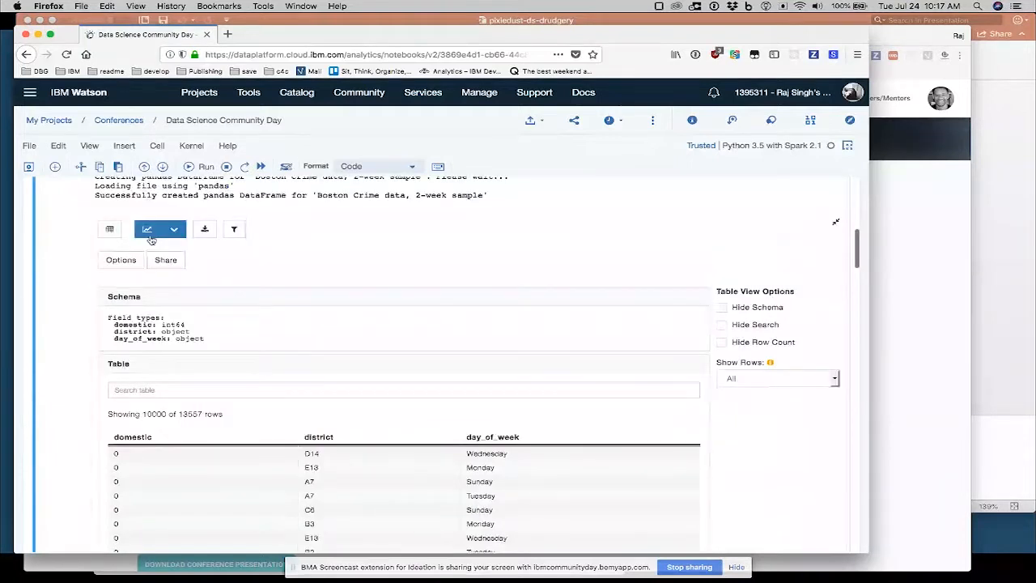
pyautogui.click(121, 260)
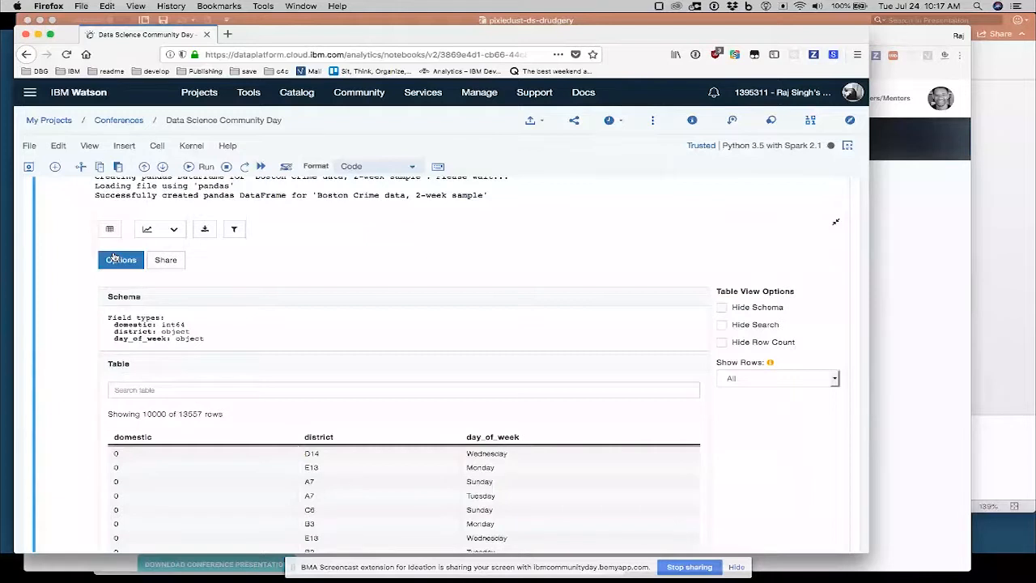
# Add the month field to the crime table and display 100 rows.
pyautogui.click(121, 260)
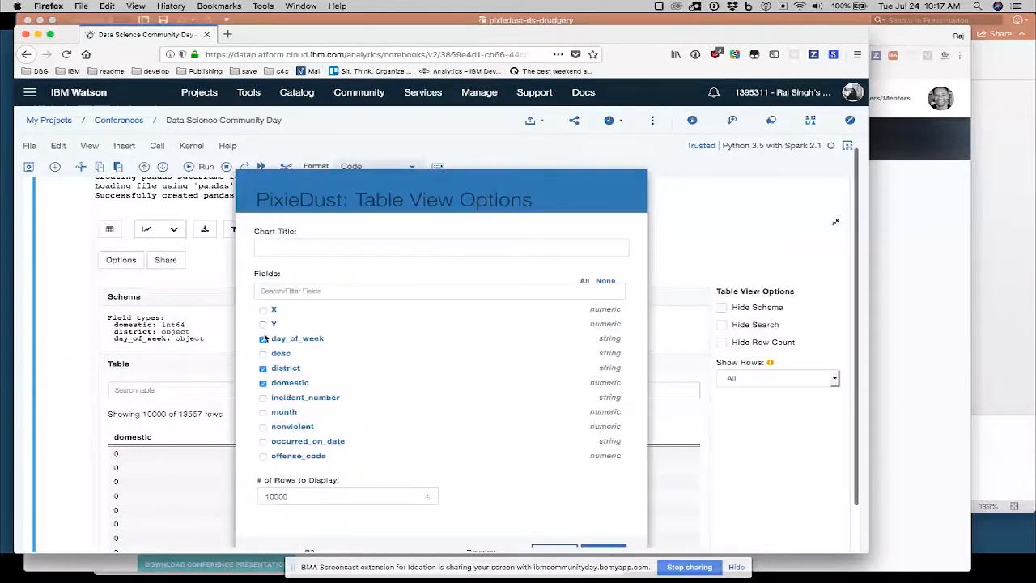
pyautogui.click(262, 339)
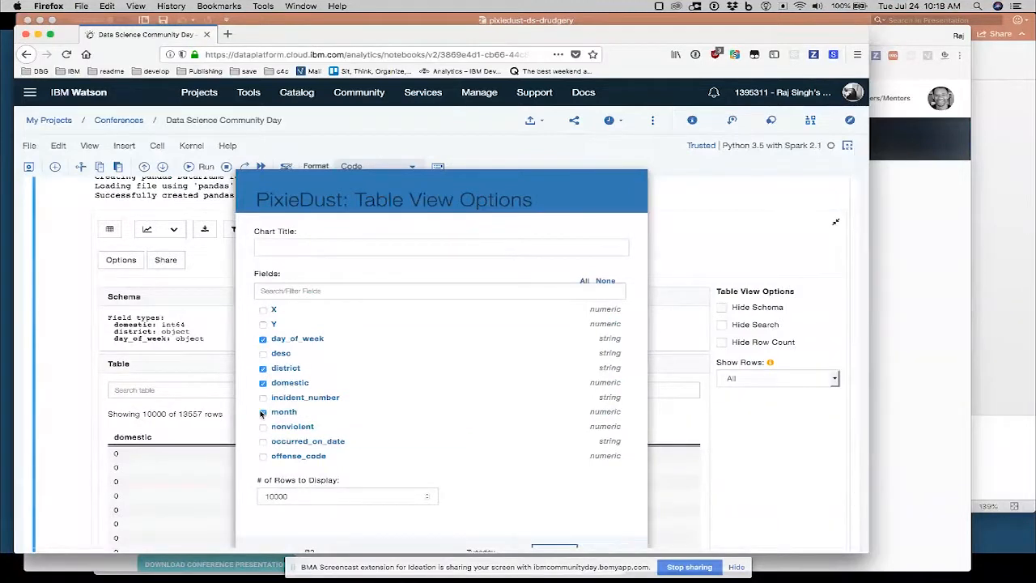
pyautogui.click(263, 412)
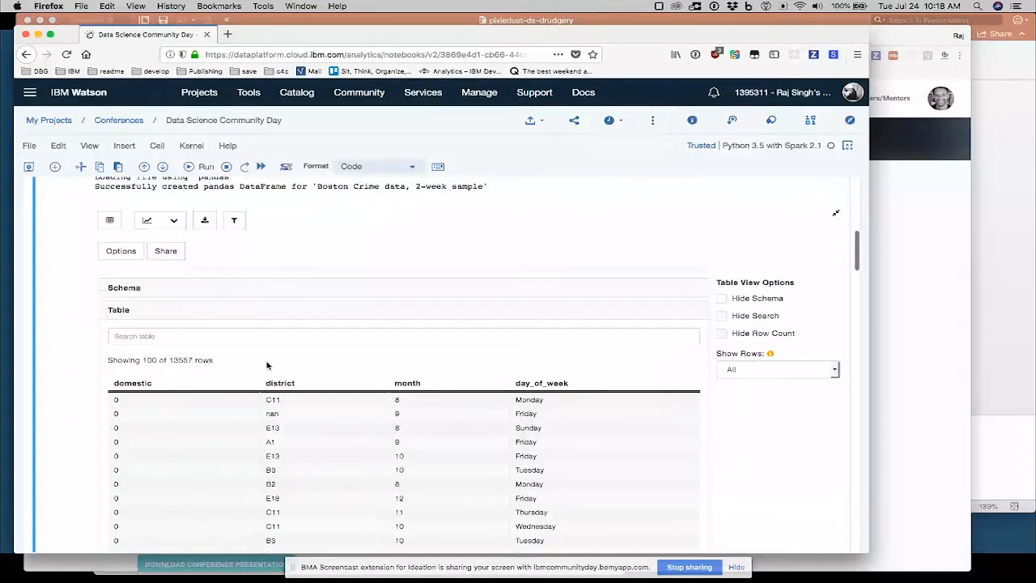
# Click into the crime table's Search box, now showing 100 of 100 rows.
pyautogui.click(147, 220)
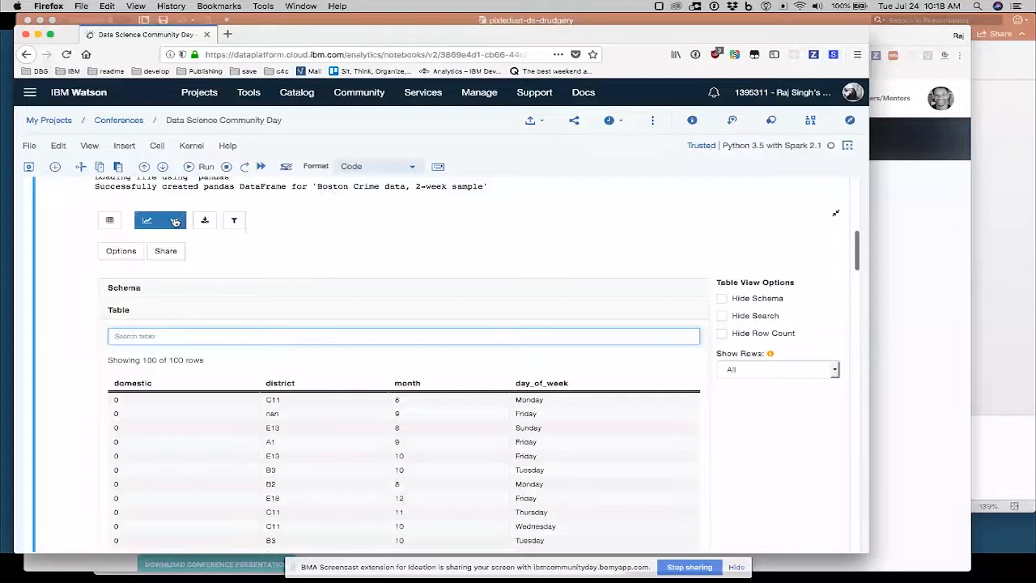
# Chart summed streetcrime by day_of_week as a horizontal bar chart.
pyautogui.click(147, 220)
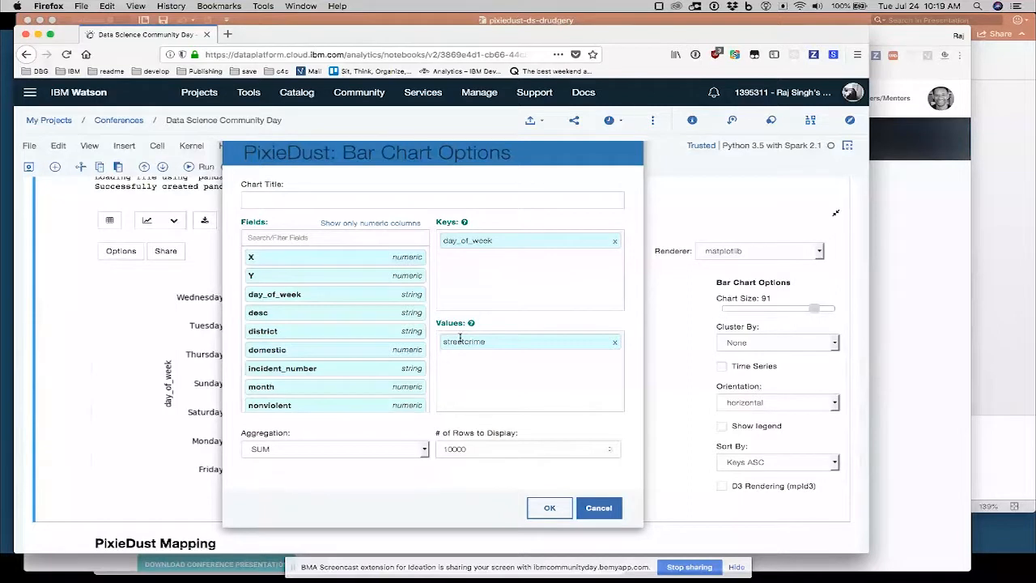
pyautogui.click(335, 449)
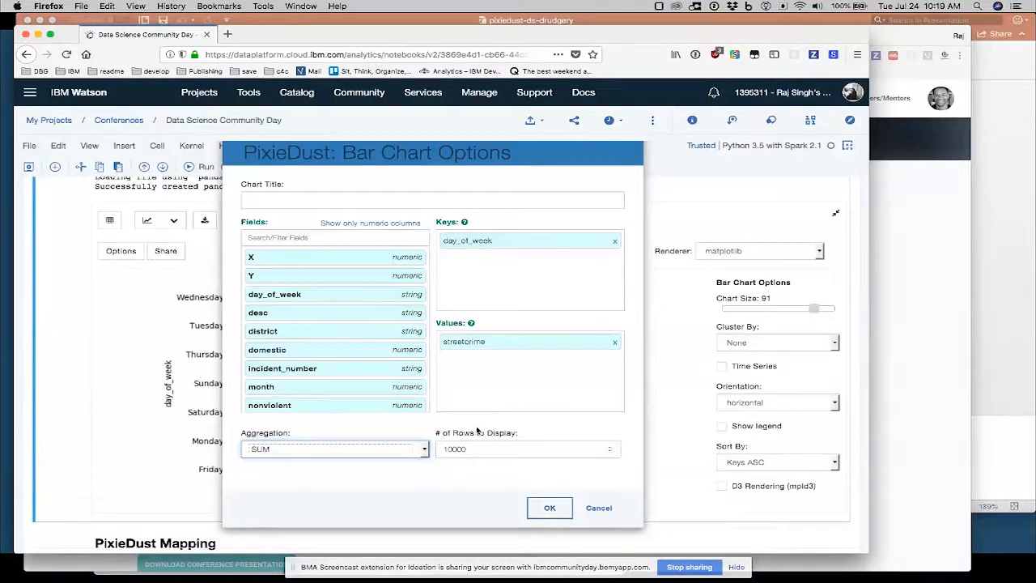
pyautogui.moveTo(477, 432)
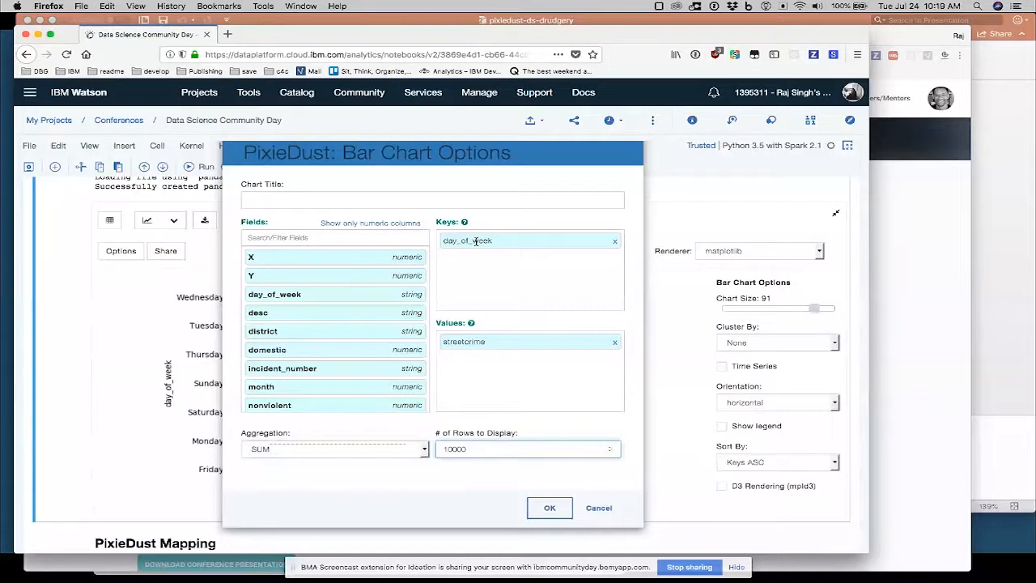
pyautogui.click(550, 507)
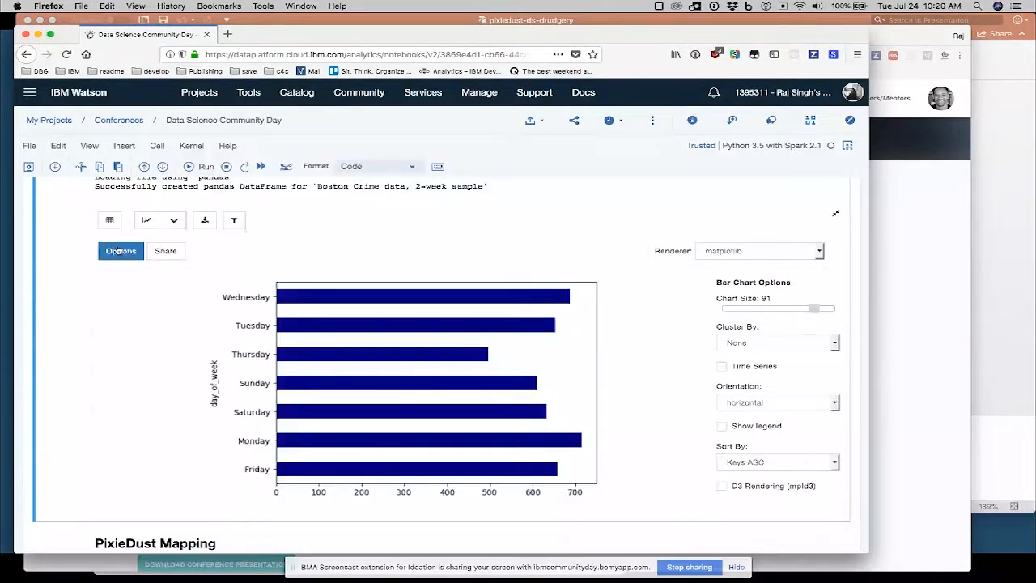
# Enter the bar chart title 'Street crime by day of week' in the chart options.
pyautogui.click(120, 250)
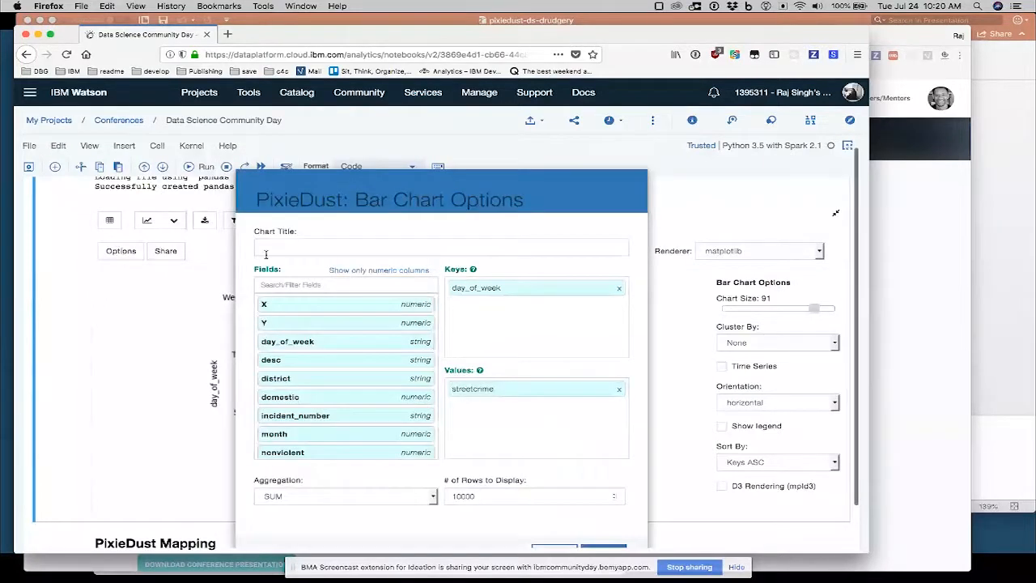
pyautogui.click(440, 247)
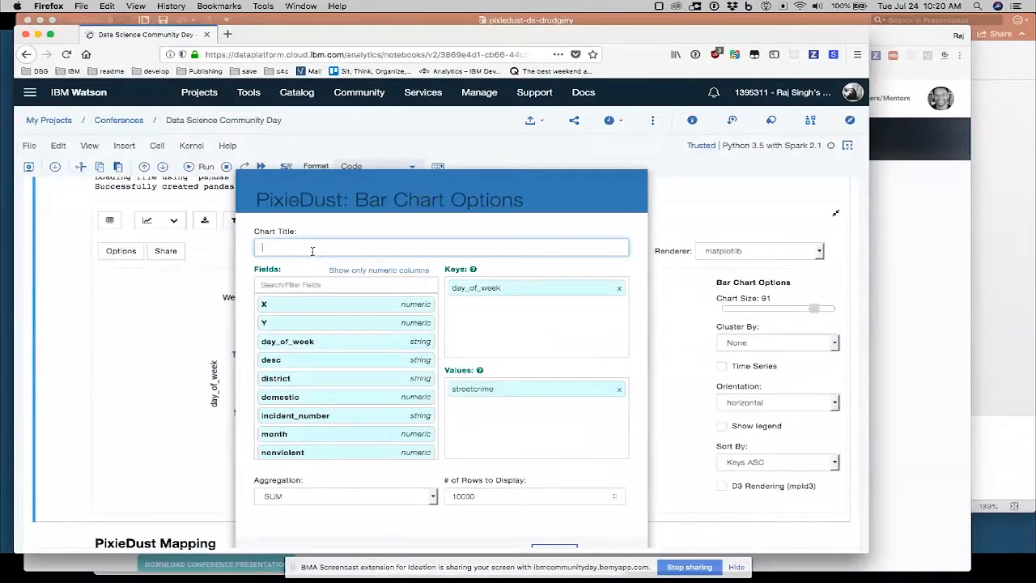
pyautogui.write('Street crime')
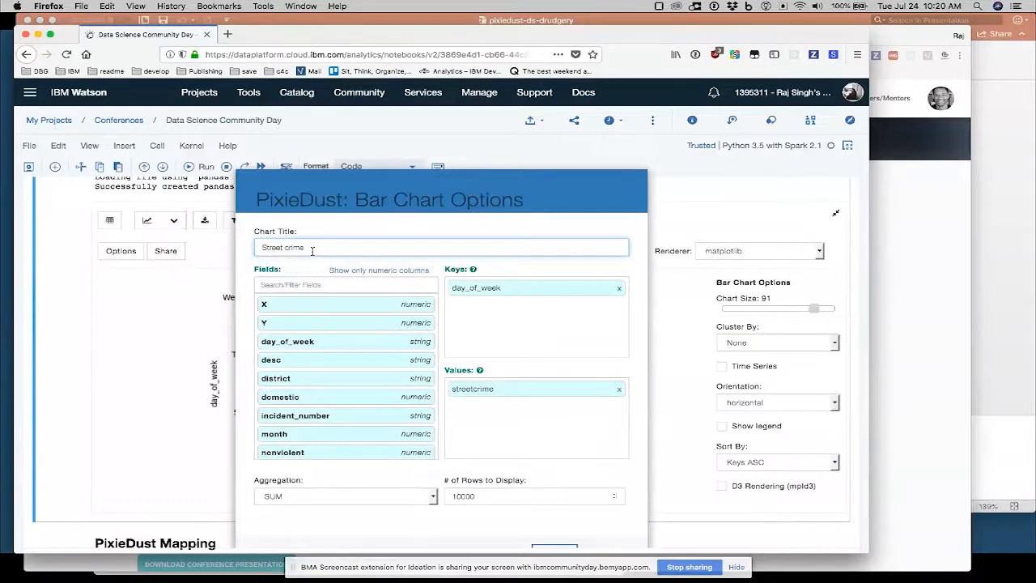
pyautogui.write('by day of wew')
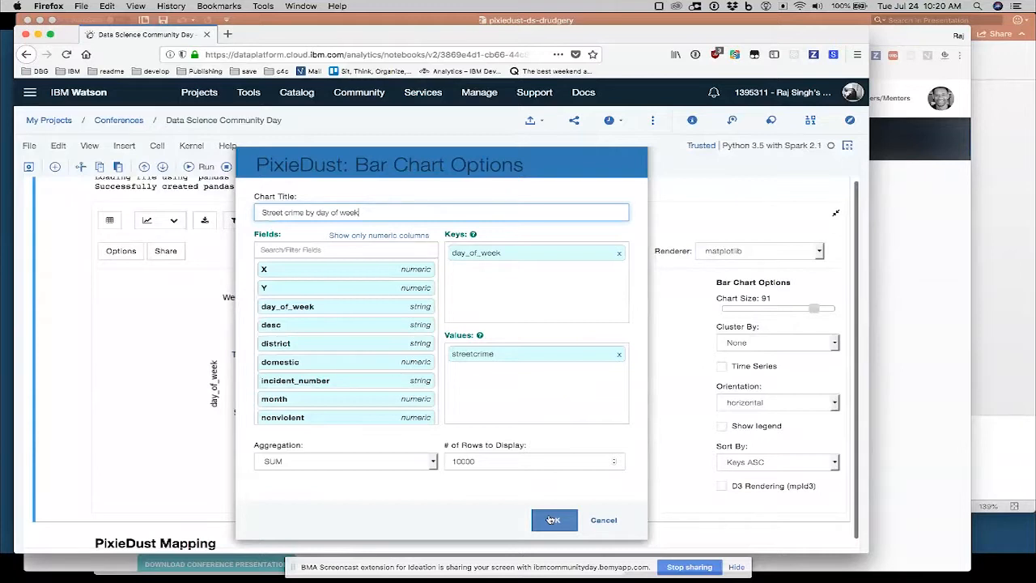
# Apply the 'Street crime by day of week' title with OK.
pyautogui.click(553, 520)
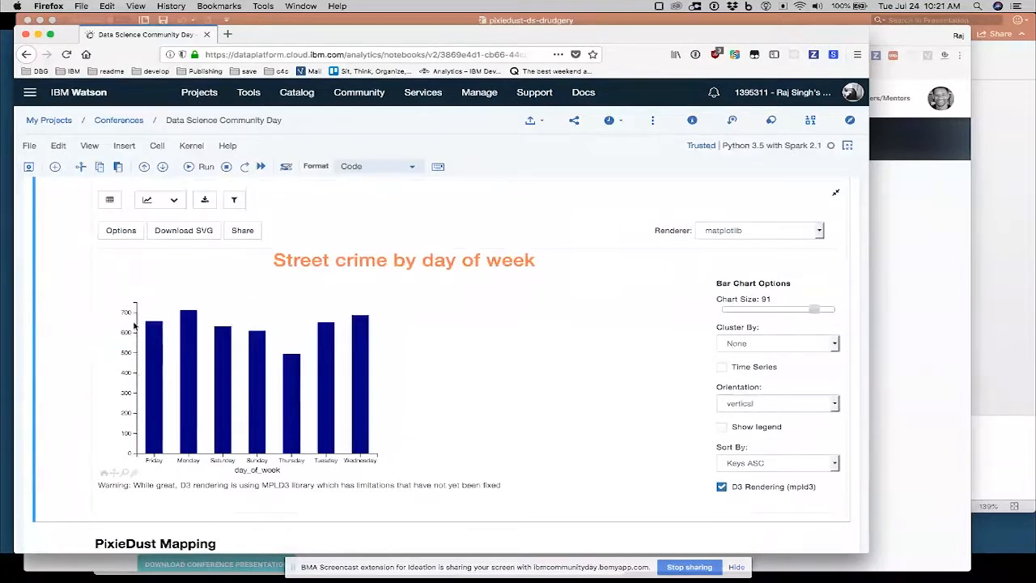
pyautogui.moveTo(168, 468)
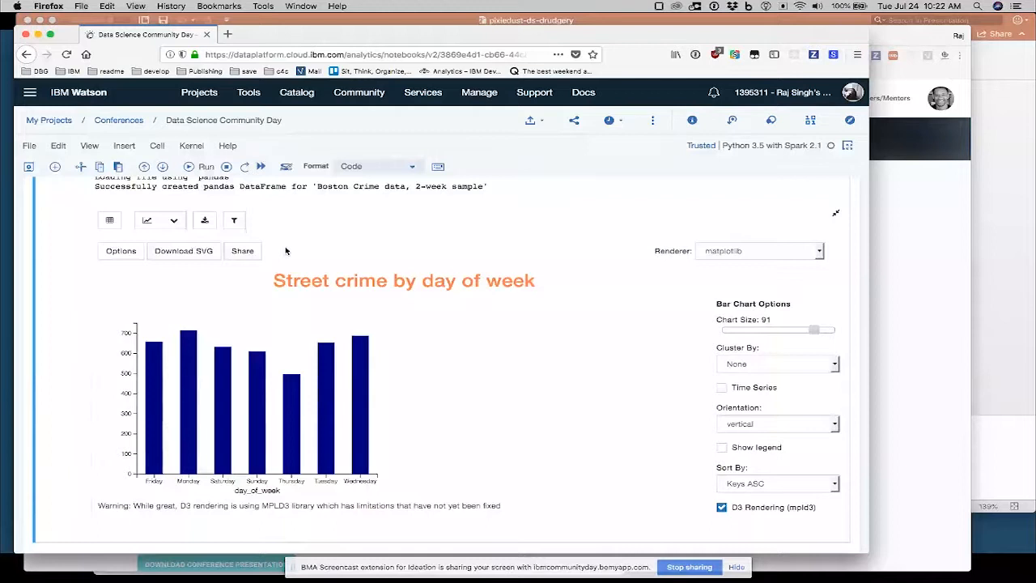
# Scroll past the bar chart output down to the sampleData cell's output.
pyautogui.click(121, 251)
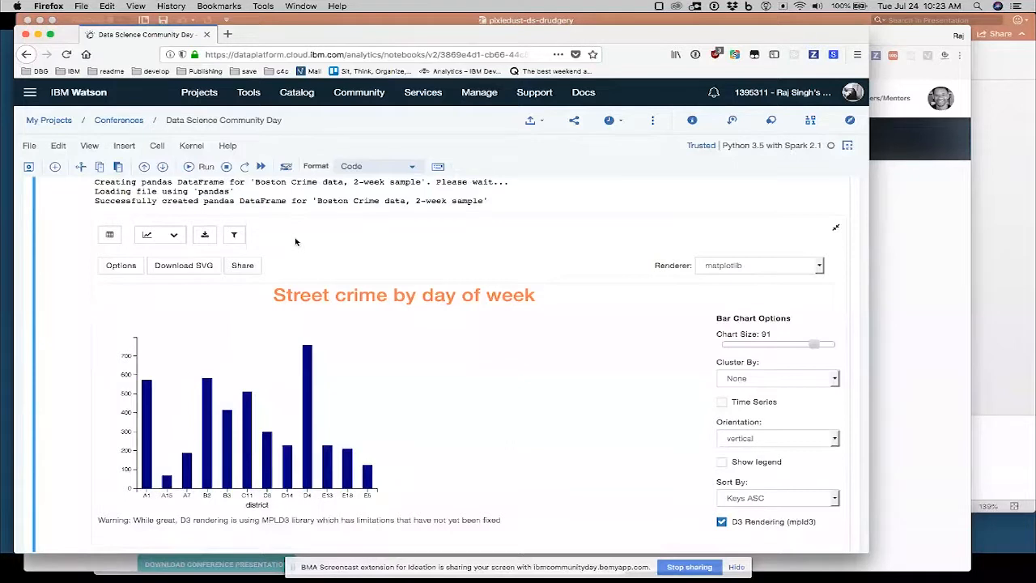
pyautogui.moveTo(307, 348)
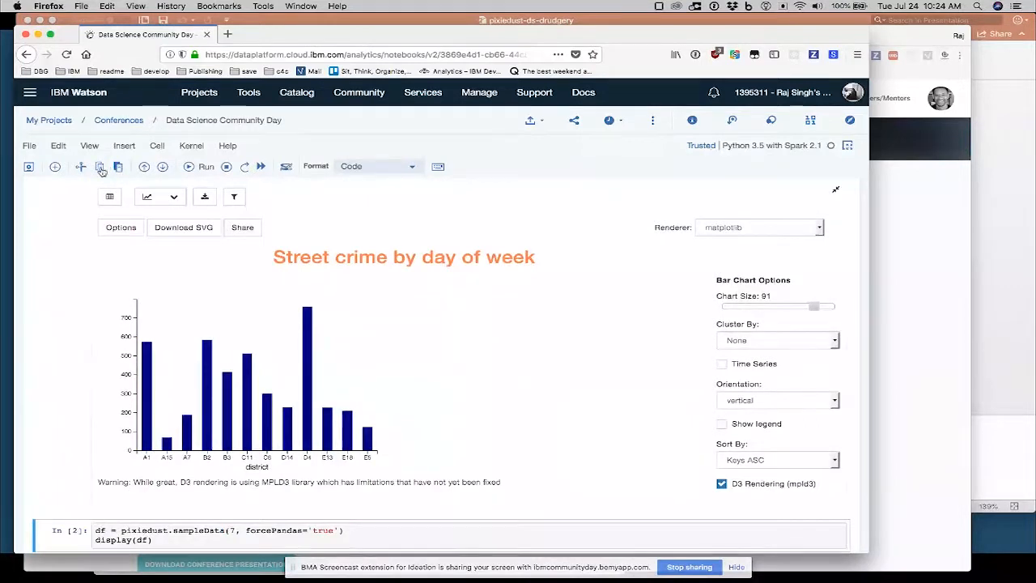
pyautogui.moveTo(100, 167)
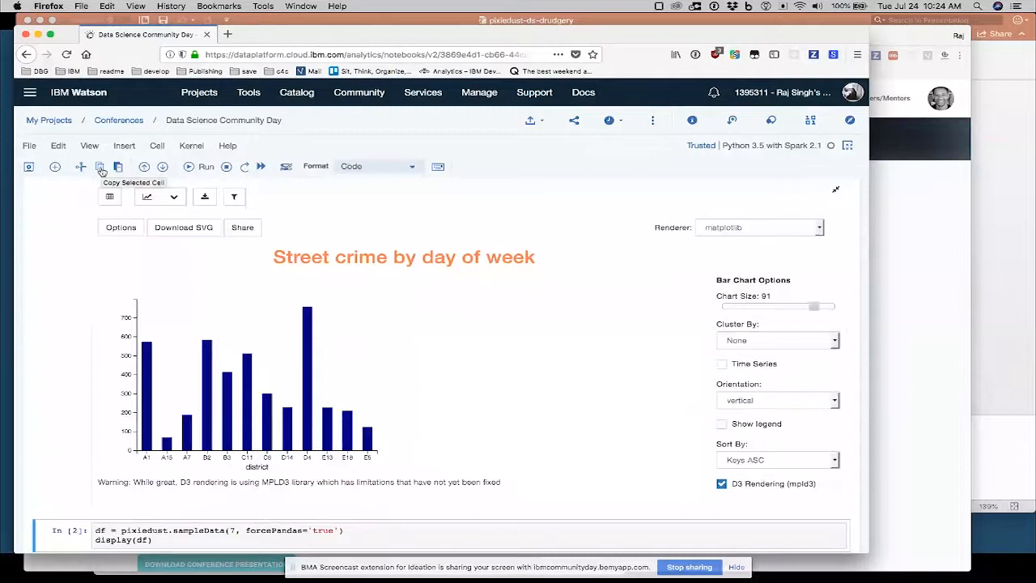
pyautogui.scroll(-3)
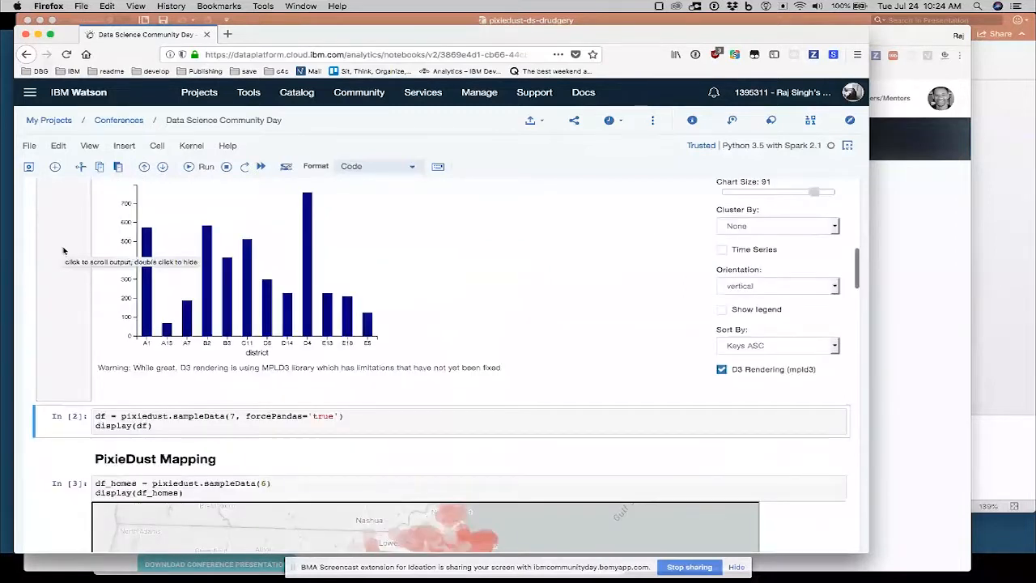
pyautogui.click(372, 416)
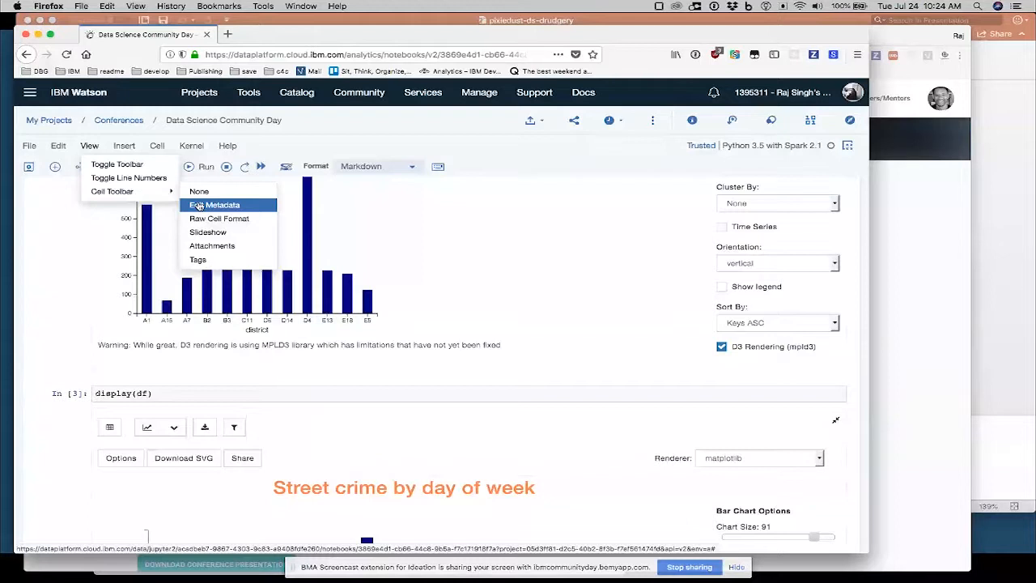
# Open the display(df) cell's metadata JSON with the PixieDust chart parameters.
pyautogui.click(214, 204)
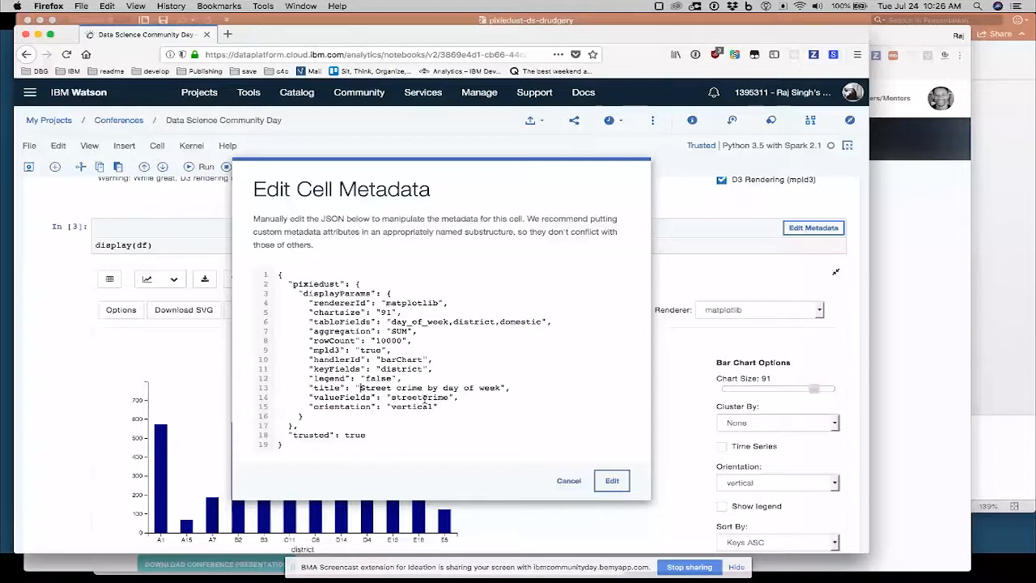
# Select the streetcrime value in the metadata JSON, then cancel without changes.
pyautogui.doubleClick(420, 397)
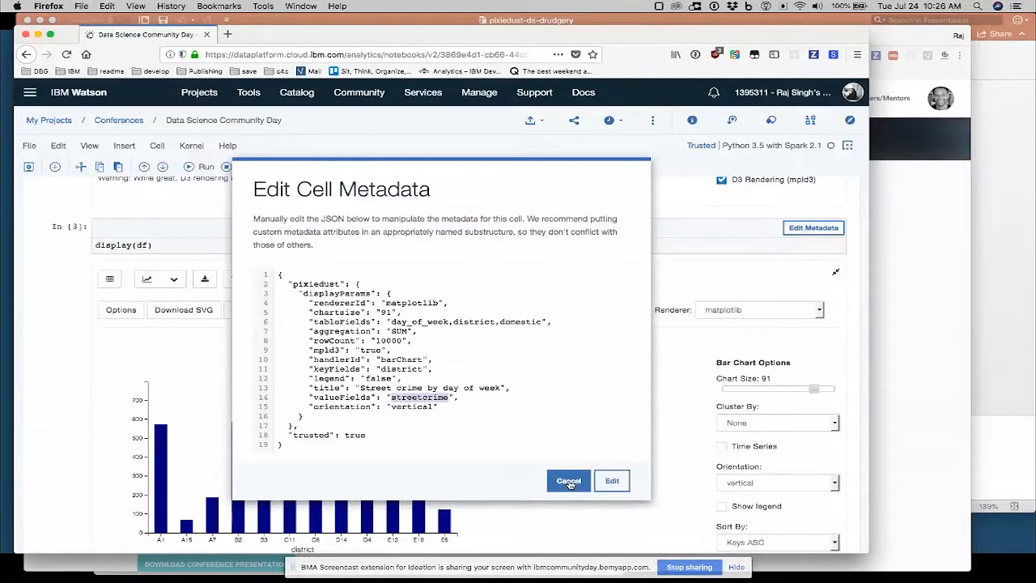
pyautogui.click(568, 480)
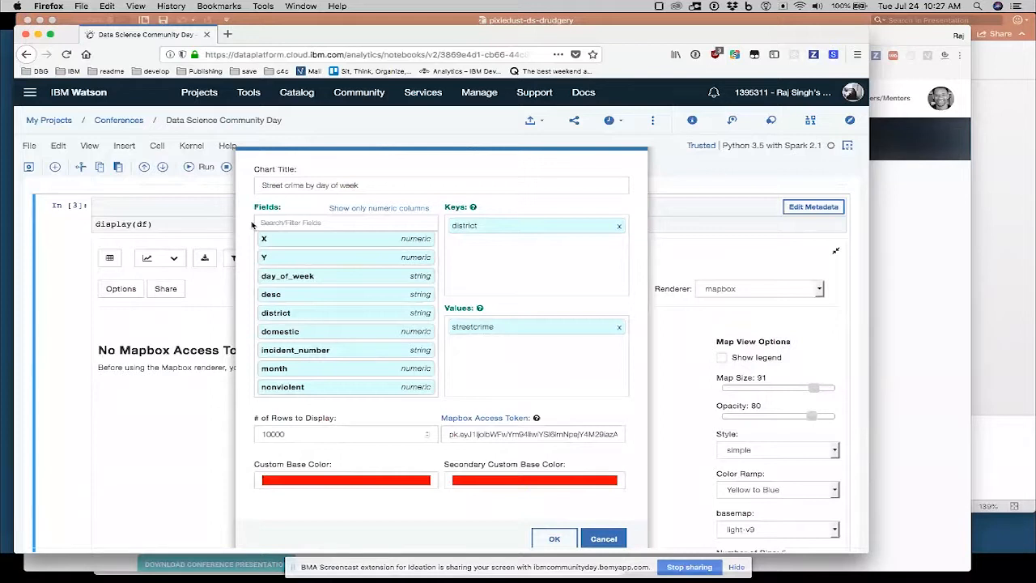
# Replace district with X and Y as map keys and apply the options.
pyautogui.moveTo(287, 239); pyautogui.dragTo(536, 225)
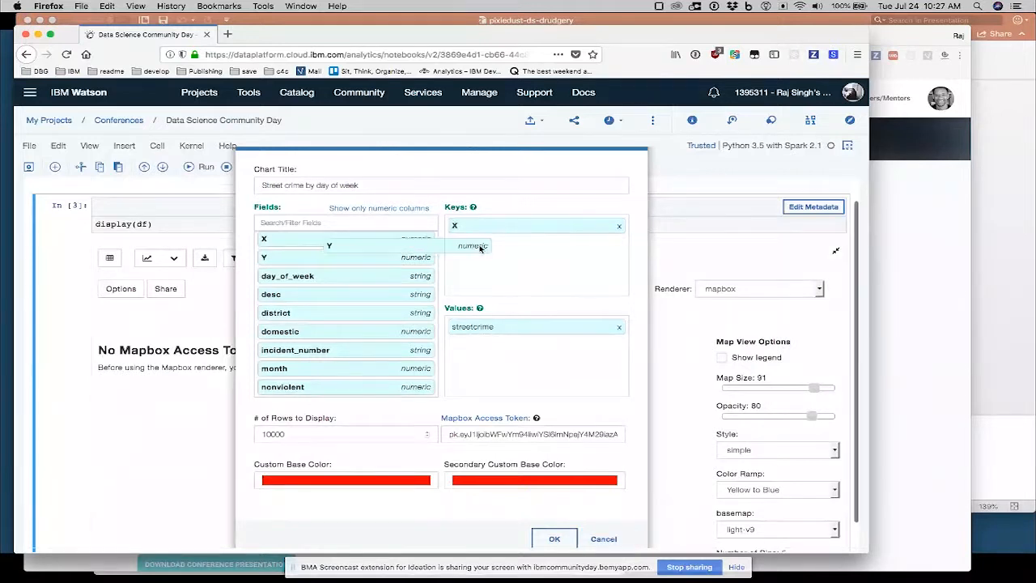
pyautogui.moveTo(286, 257); pyautogui.dragTo(537, 243)
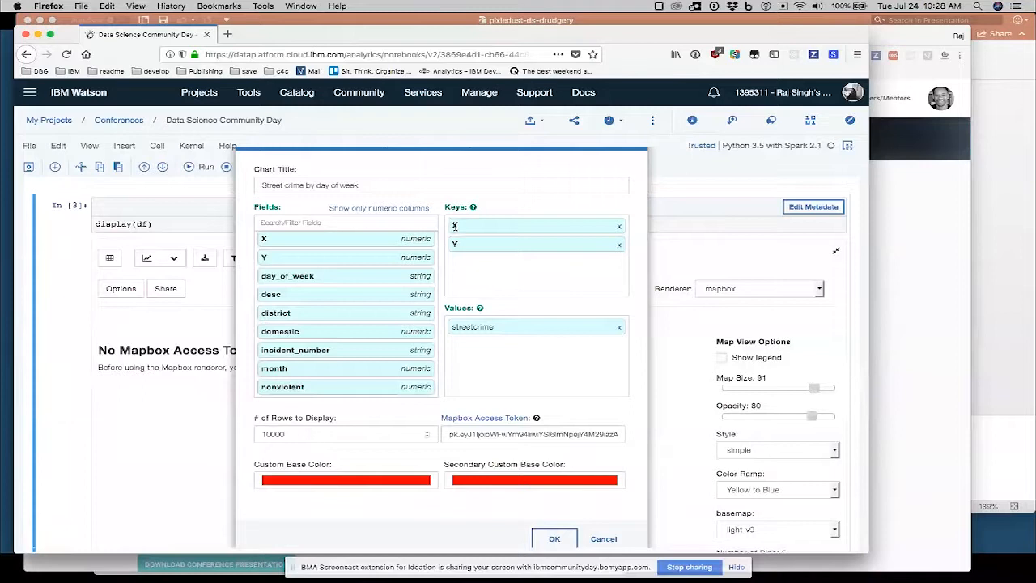
pyautogui.click(555, 538)
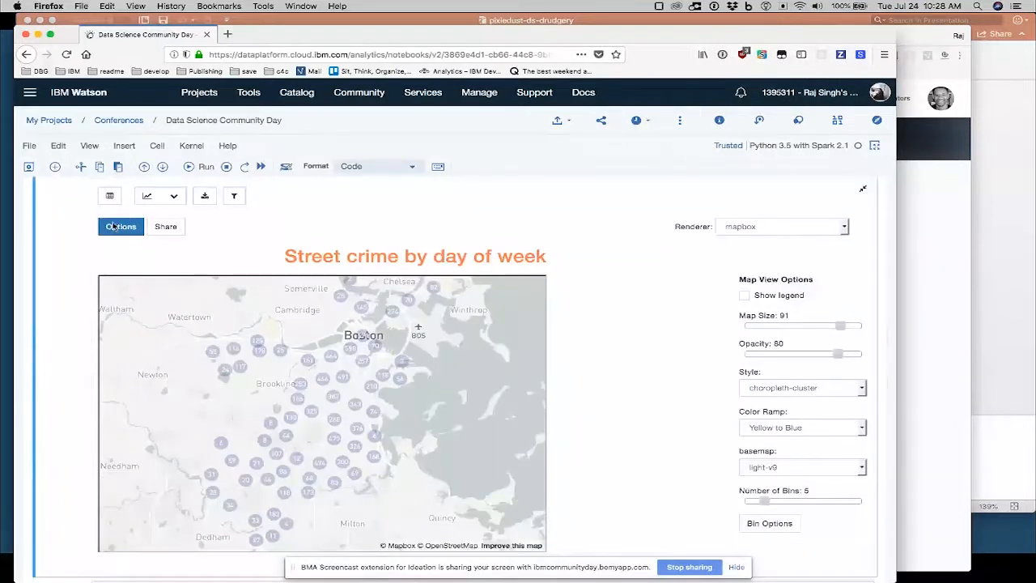
pyautogui.click(121, 226)
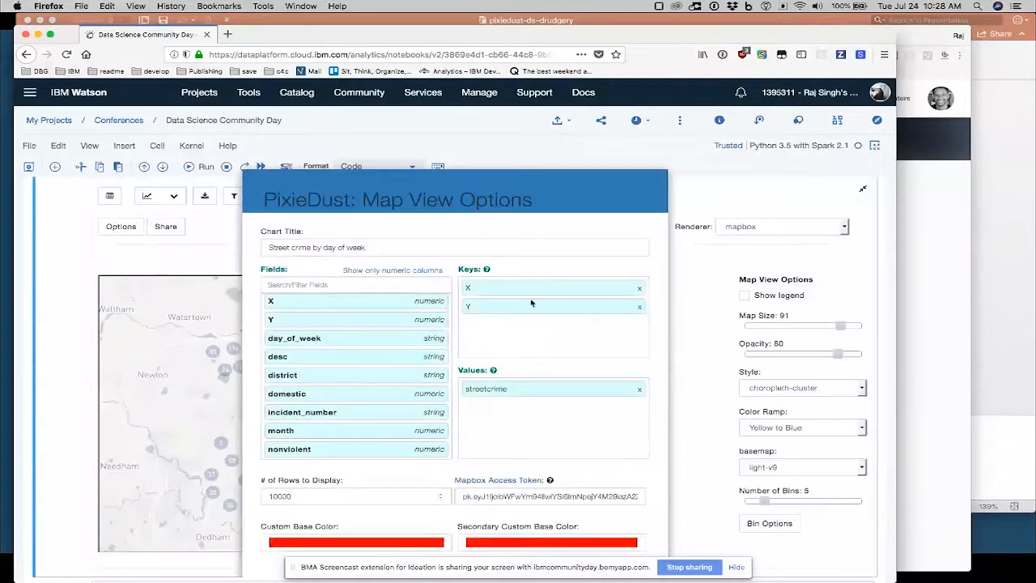
pyautogui.moveTo(477, 282)
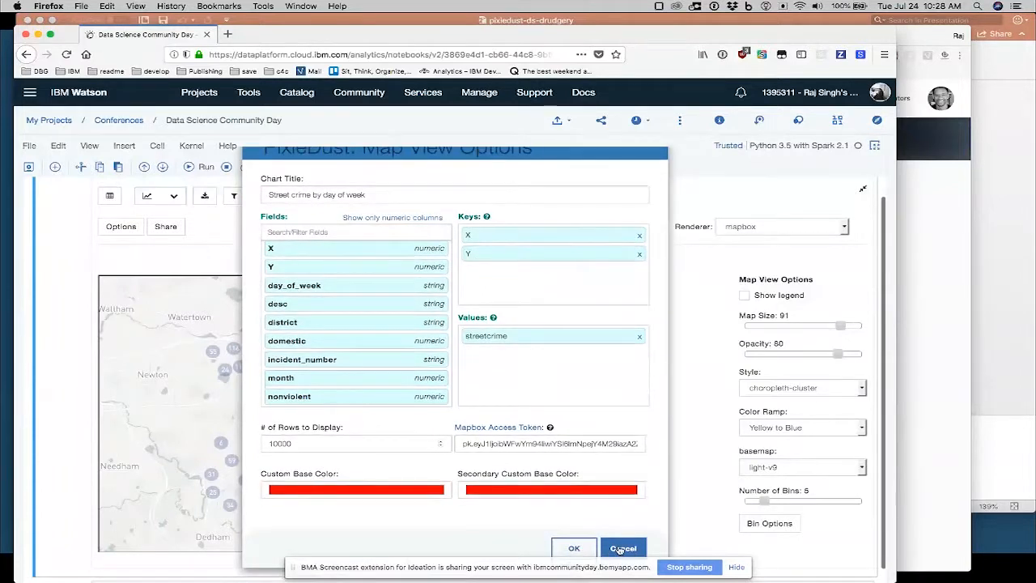
pyautogui.click(573, 548)
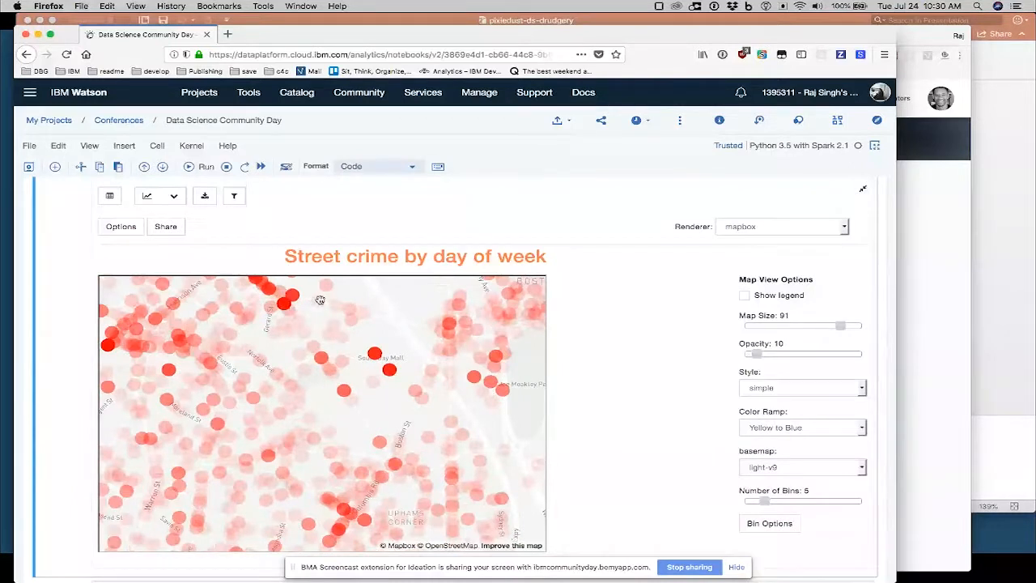
pyautogui.moveTo(650, 448)
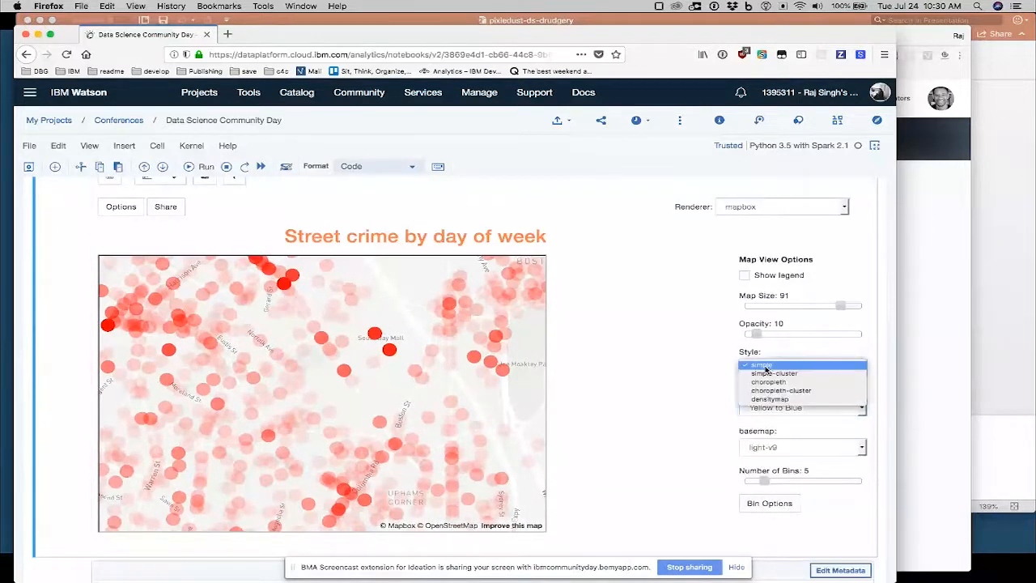
pyautogui.moveTo(767, 381)
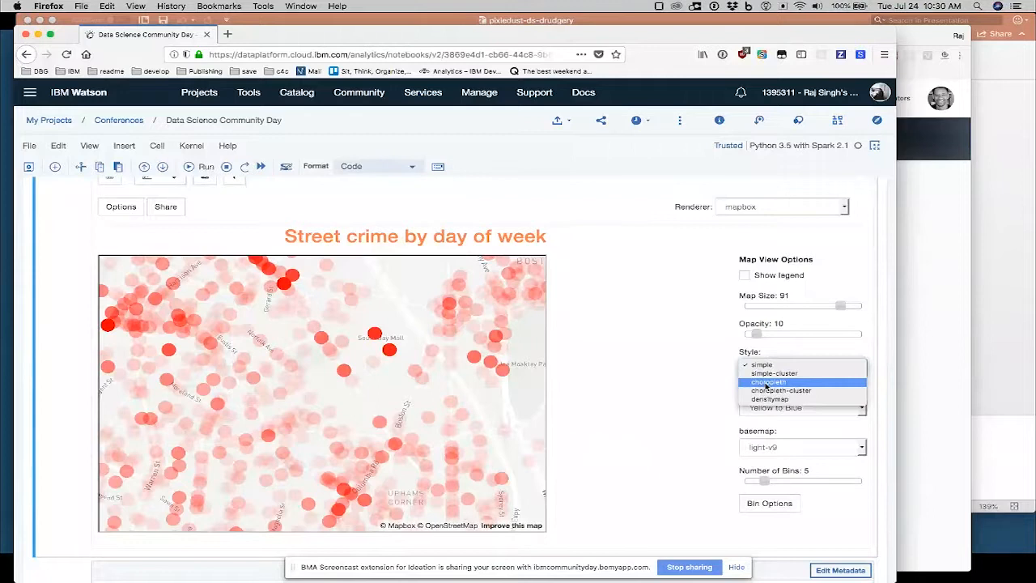
# Switch the street crime map style to choropleth.
pyautogui.click(767, 381)
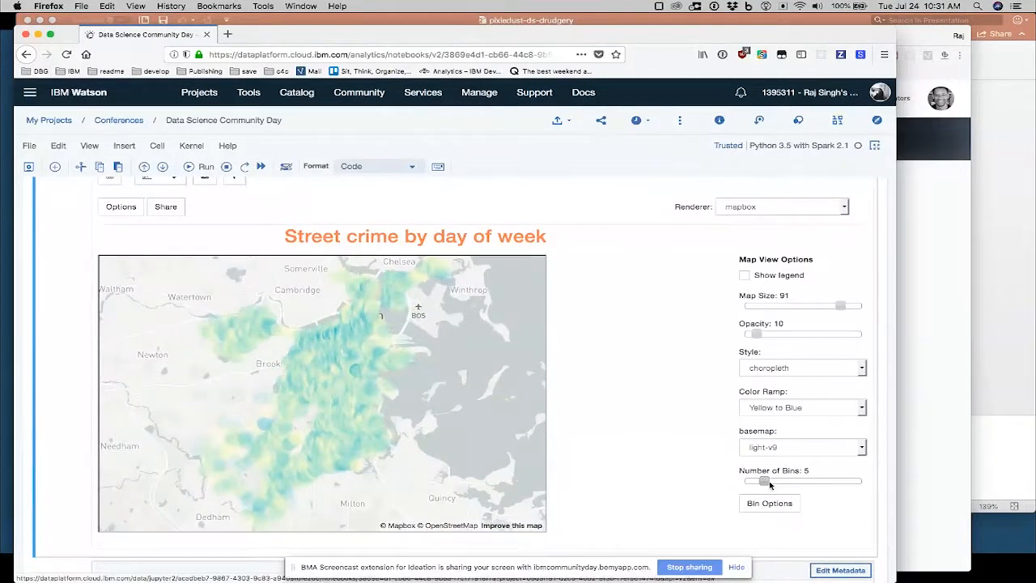
# Scroll down to the PixieDust Mapping cell loading pixiedust.sampleData(6).
pyautogui.scroll(-3)
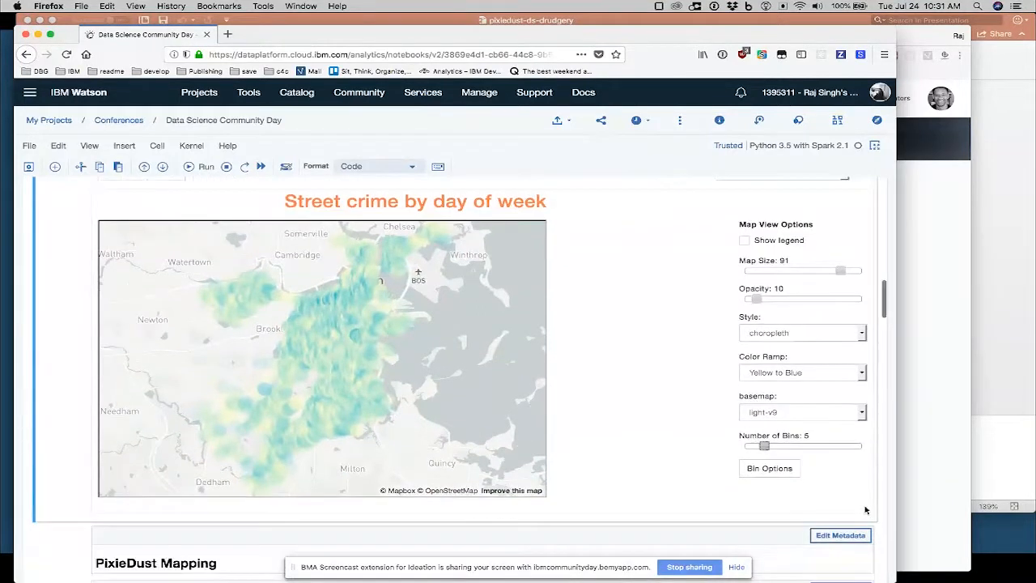
pyautogui.scroll(-3)
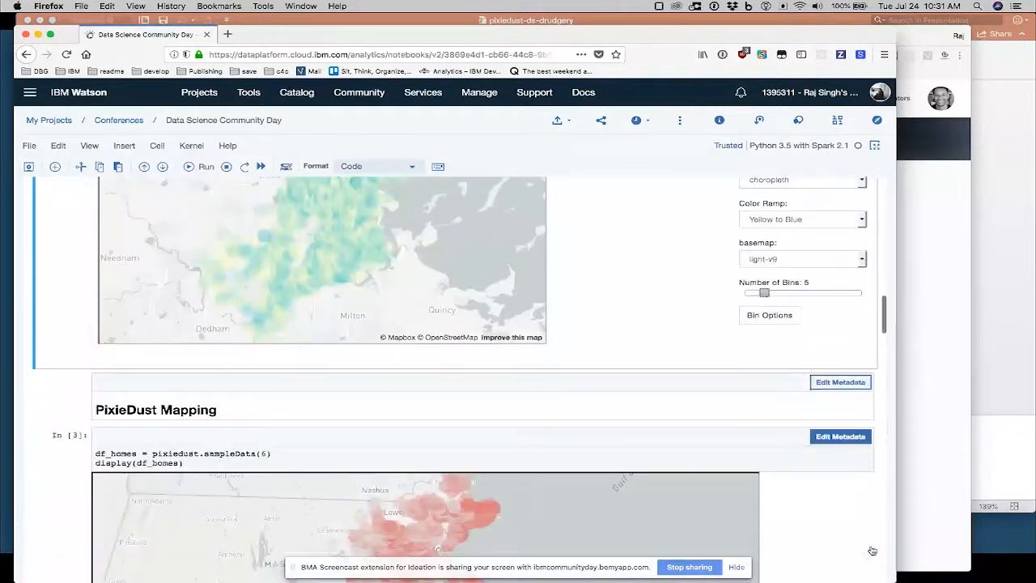
pyautogui.scroll(-3)
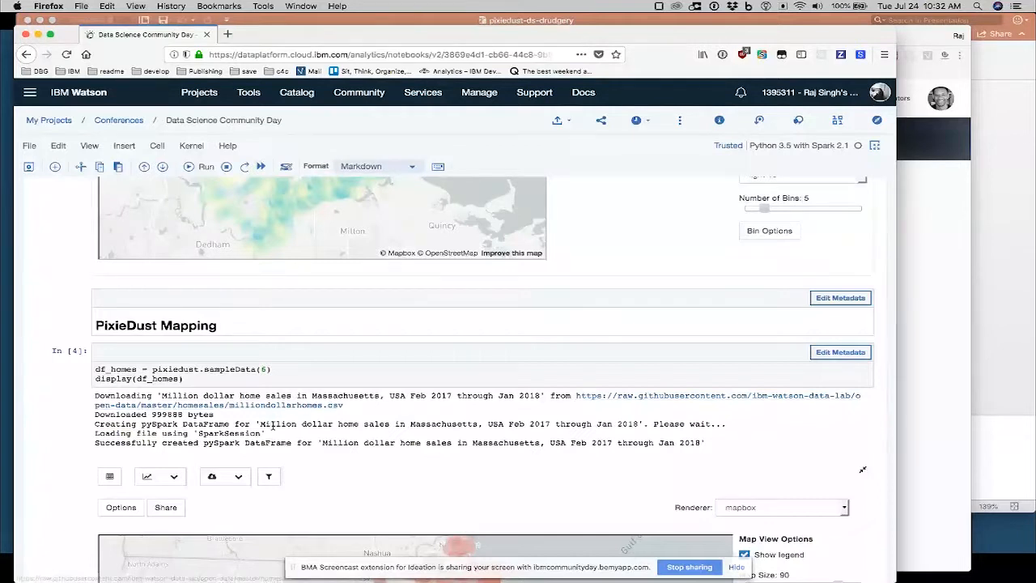
pyautogui.moveTo(396, 418)
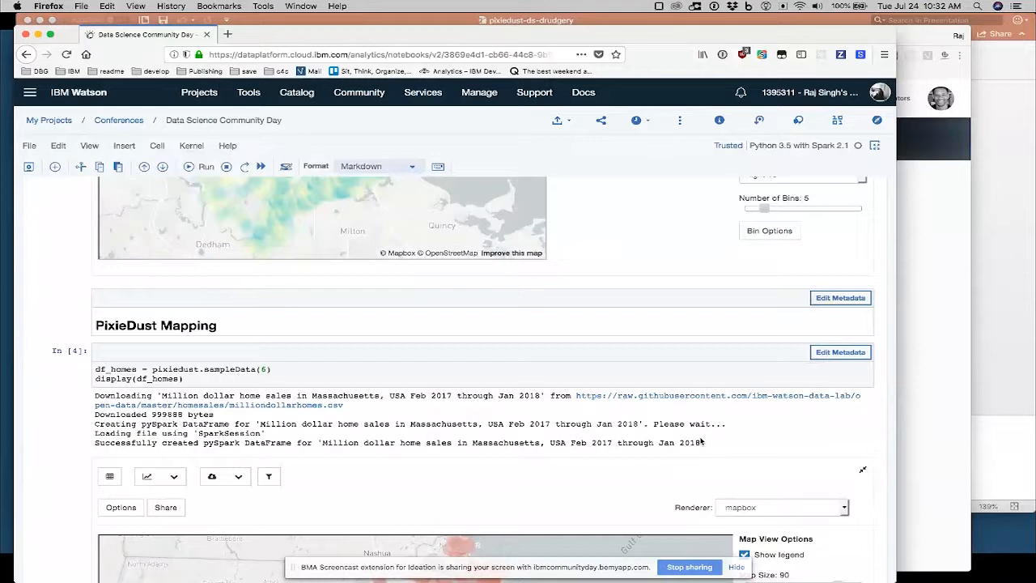
pyautogui.scroll(-3)
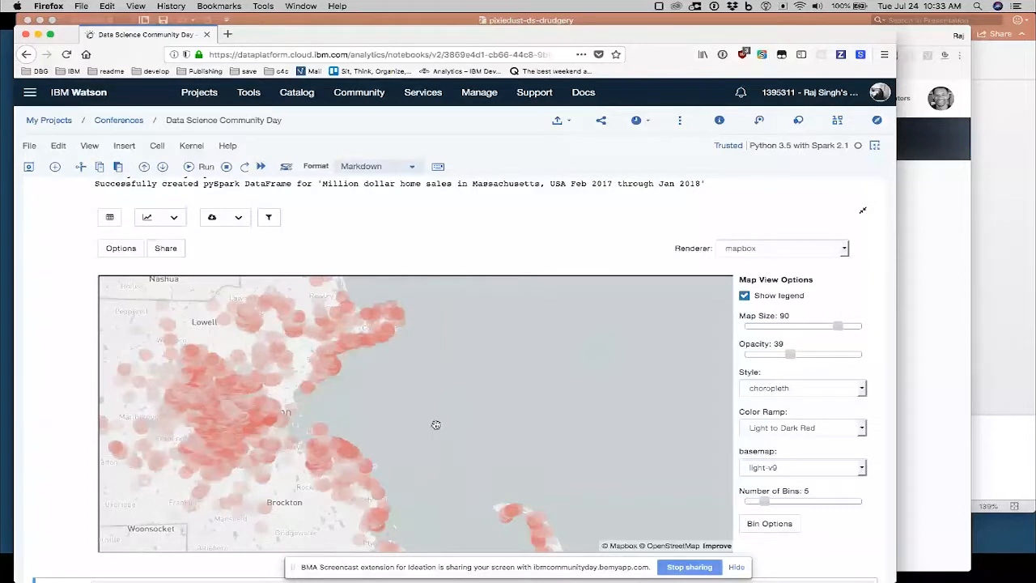
# Pan the home-sales map west of Boston, then scroll toward the PixieApps section.
pyautogui.moveTo(435, 424); pyautogui.dragTo(494, 420)
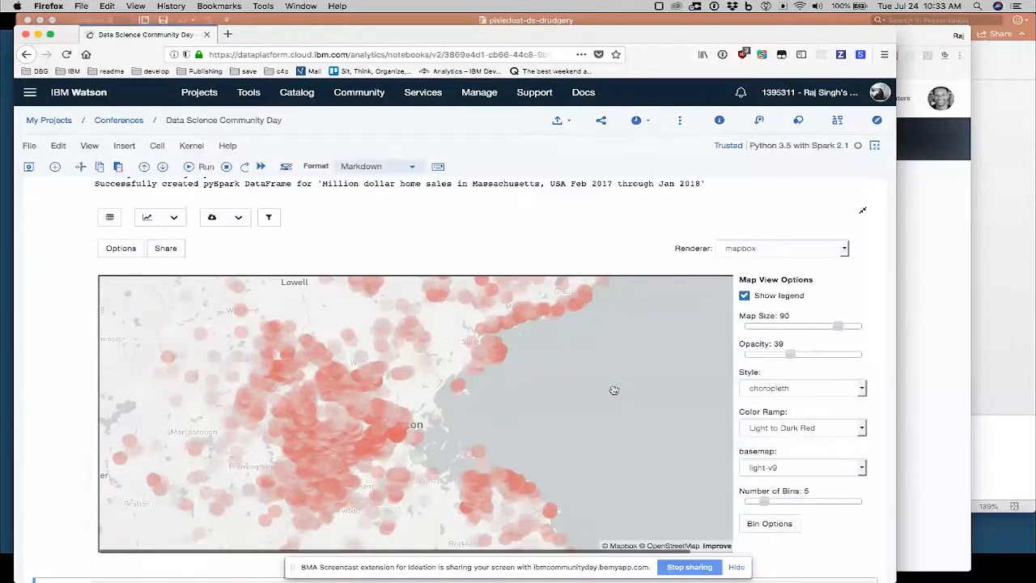
pyautogui.moveTo(613, 390); pyautogui.dragTo(569, 425)
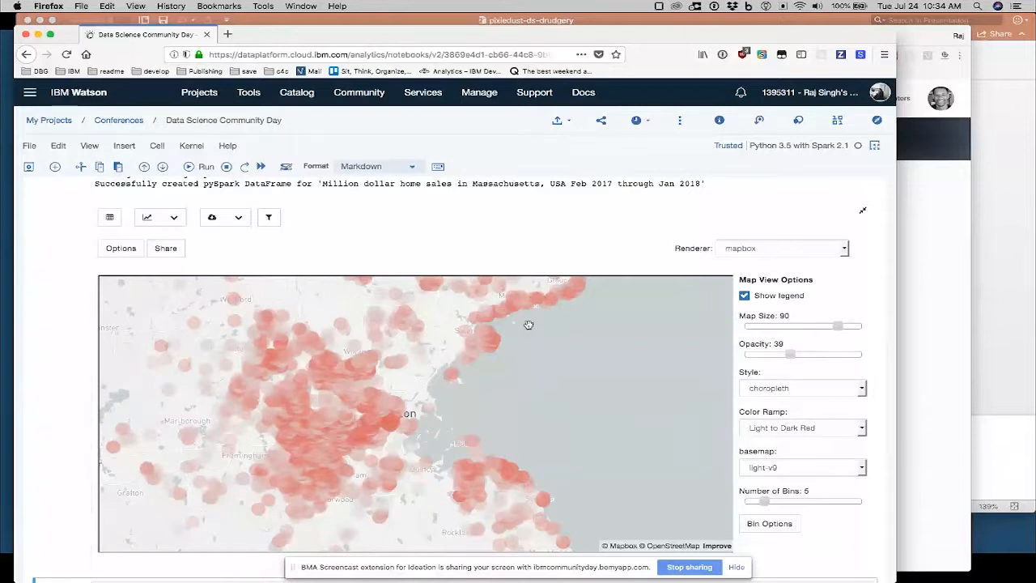
pyautogui.moveTo(578, 305)
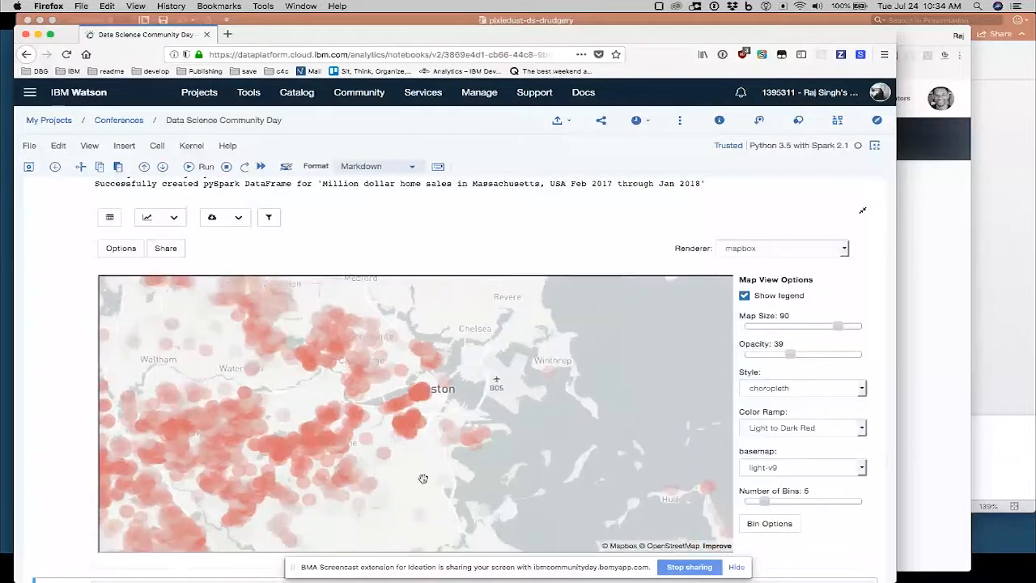
pyautogui.moveTo(422, 479); pyautogui.dragTo(566, 455)
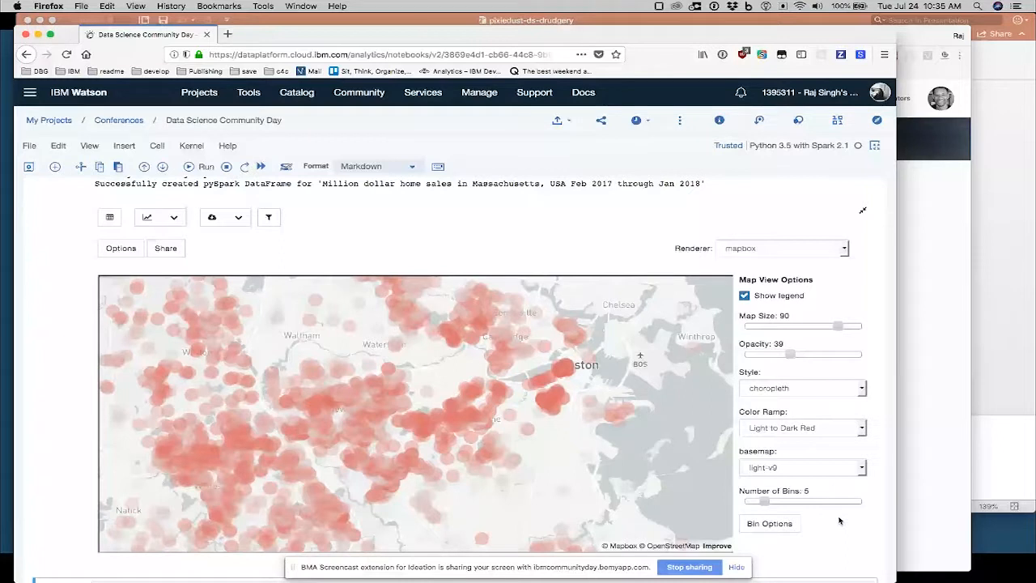
pyautogui.scroll(-3)
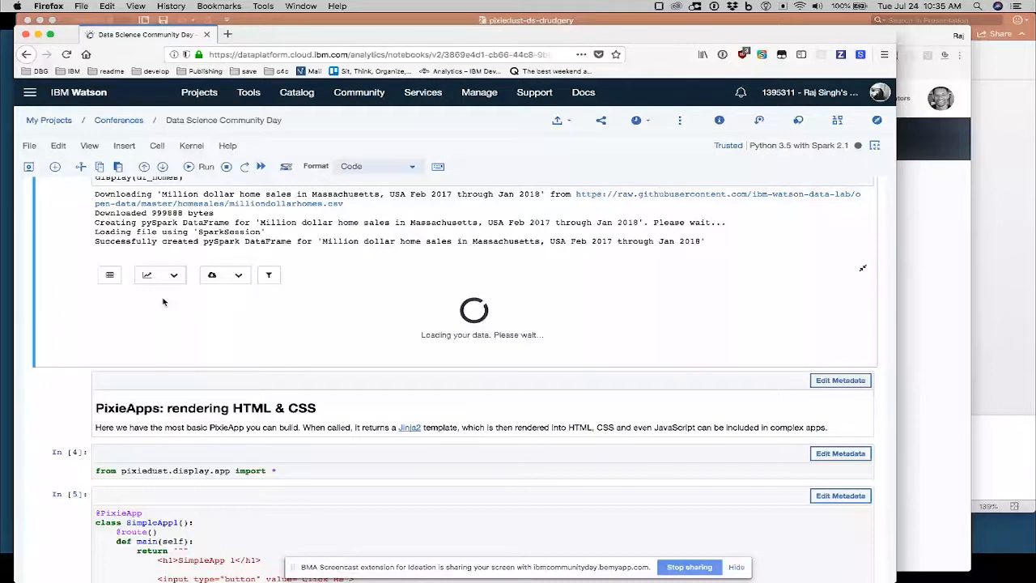
pyautogui.scroll(-3)
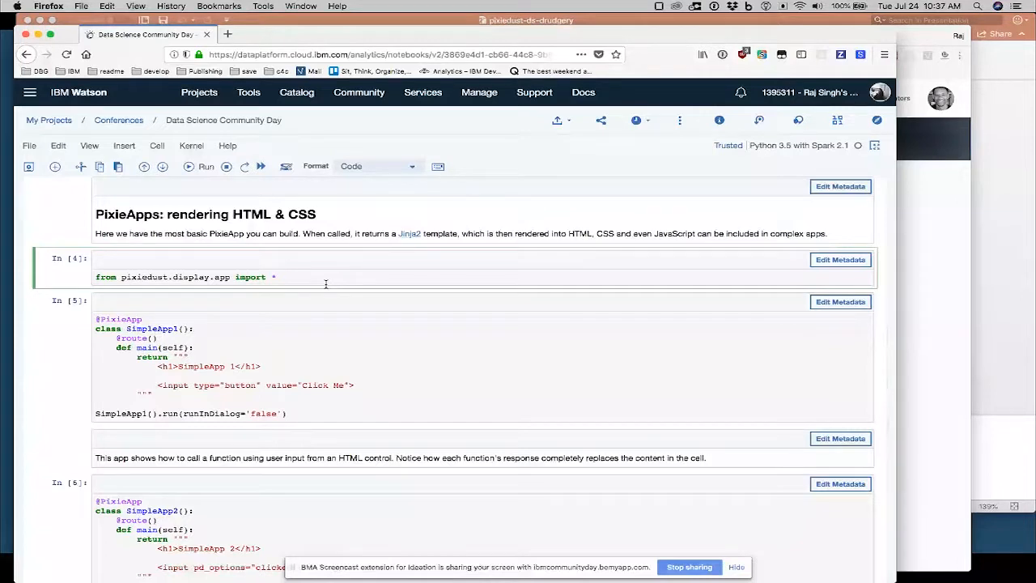
pyautogui.scroll(-3)
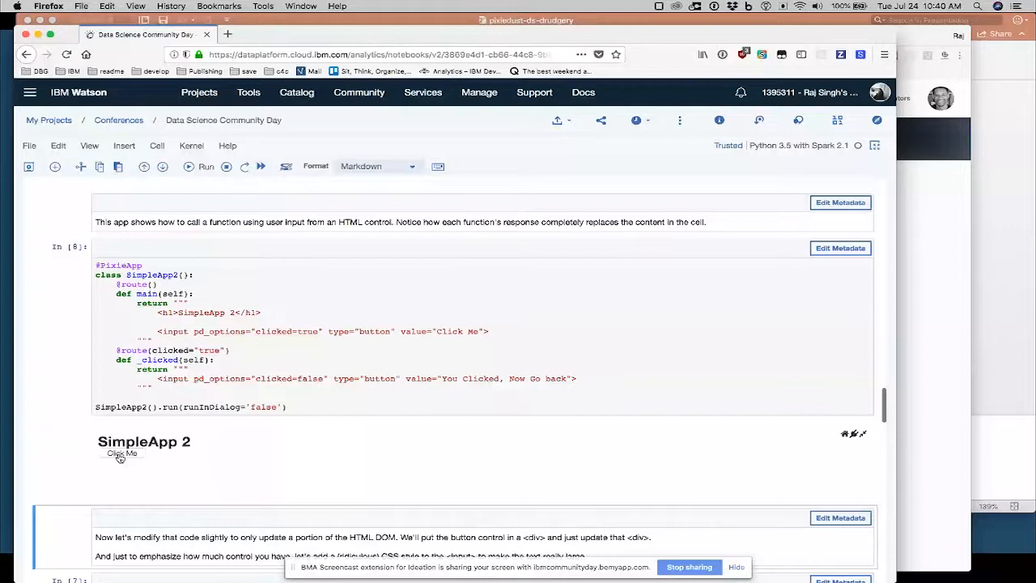
# Click SimpleApp 2's 'Click Me' button to show the 'You Clicked, Now Go back' button.
pyautogui.click(121, 453)
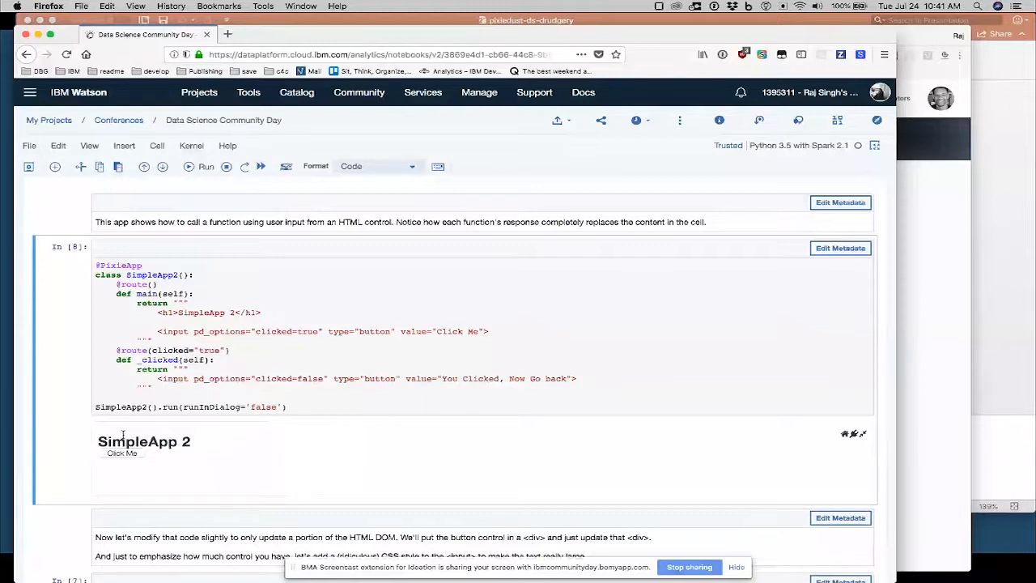
pyautogui.click(122, 452)
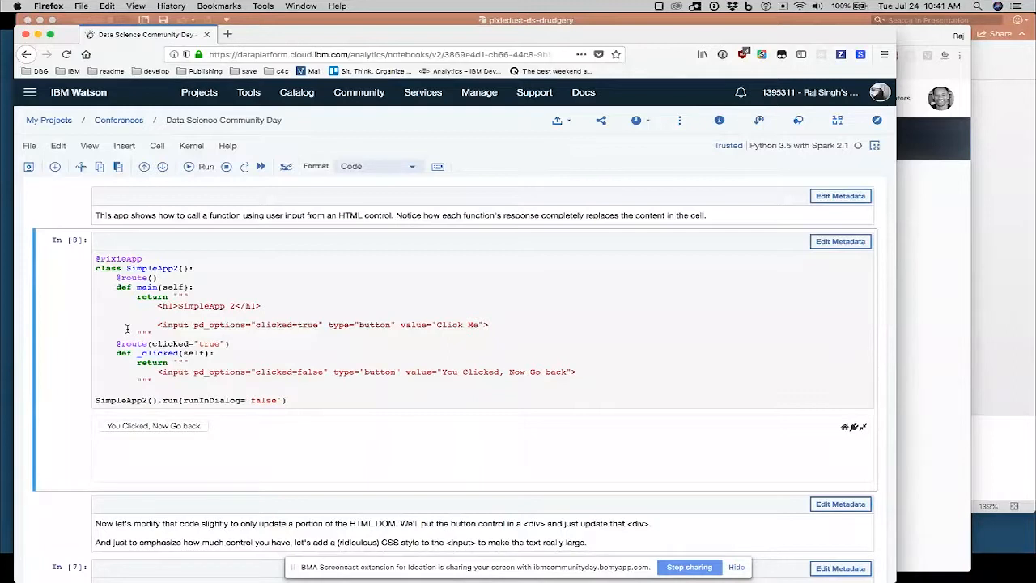
# Reset SimpleApp 3 with 'You Clicked, Now Go back', then trigger its 'Click Me' button again.
pyautogui.scroll(-3)
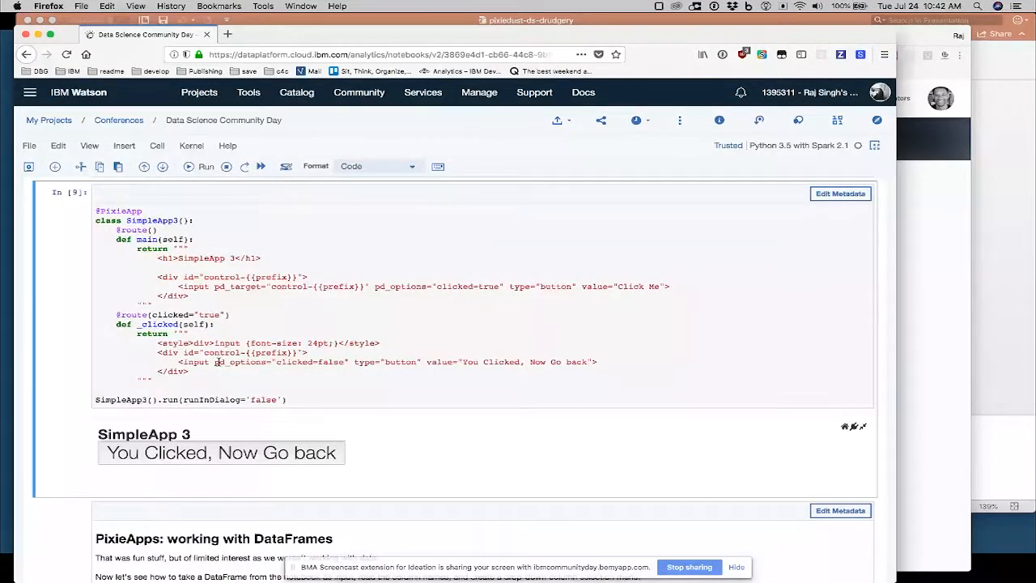
pyautogui.click(221, 451)
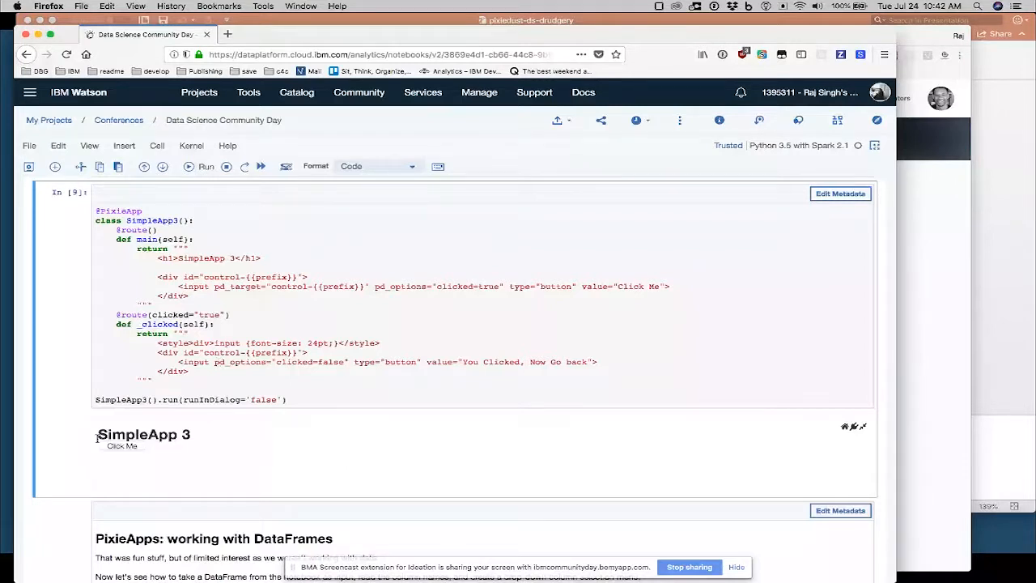
pyautogui.click(121, 446)
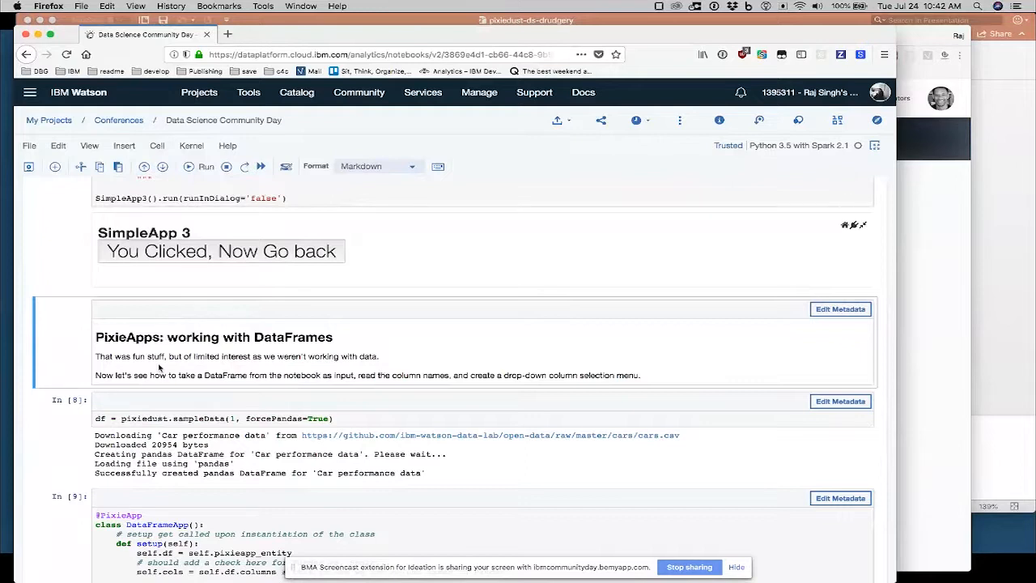
# Move past the DataFrameApp code cell to its column-select output set to mpg.
pyautogui.scroll(-3)
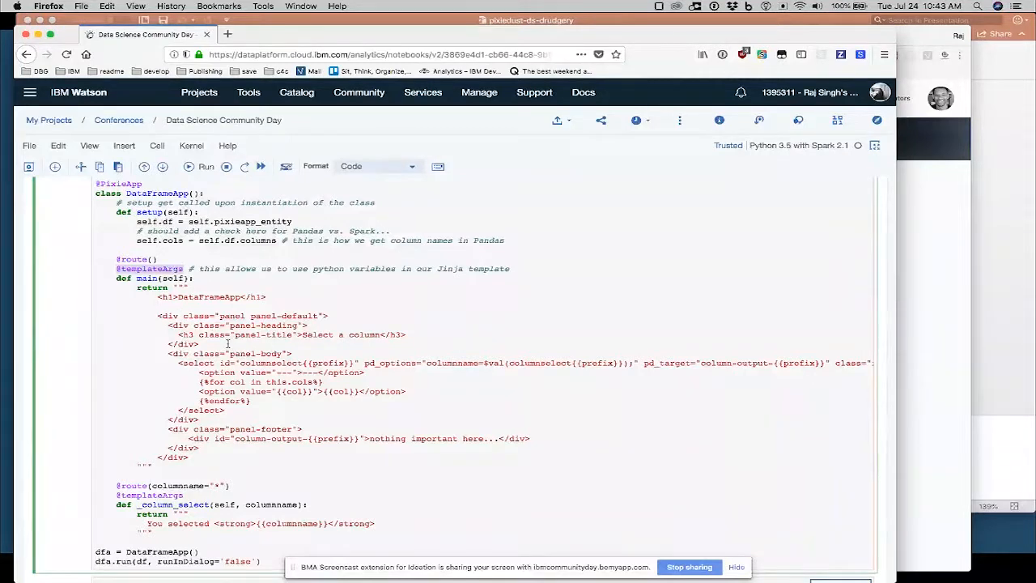
pyautogui.click(376, 166)
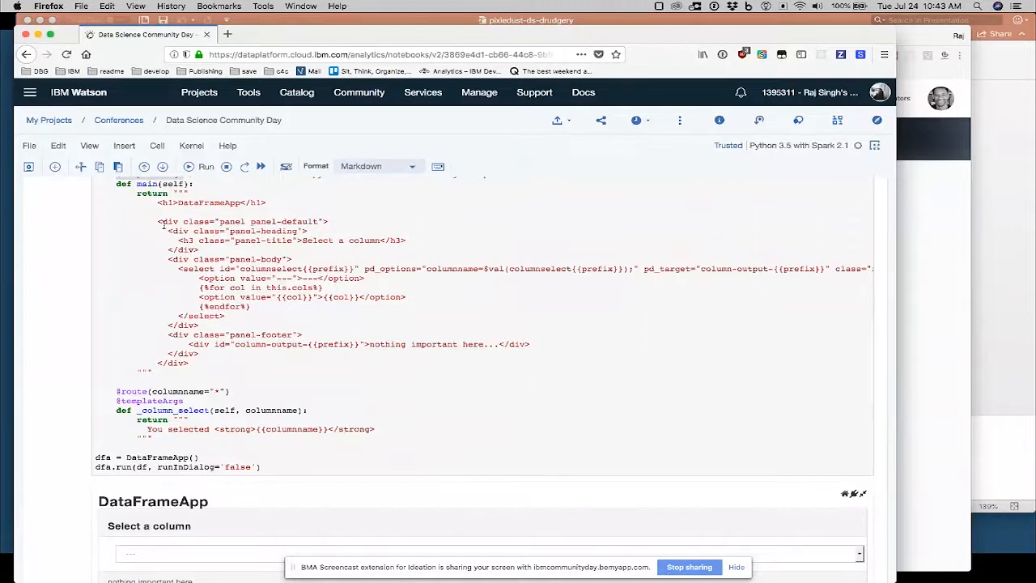
pyautogui.scroll(-3)
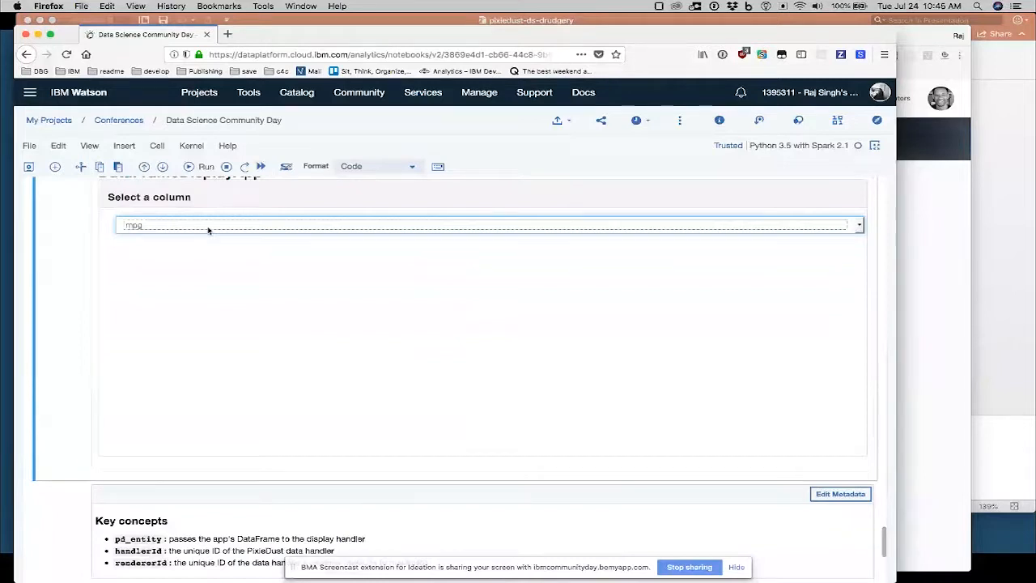
# Choose acceleration as the column in the DataFrameDisplayApp histogram selector.
pyautogui.click(488, 225)
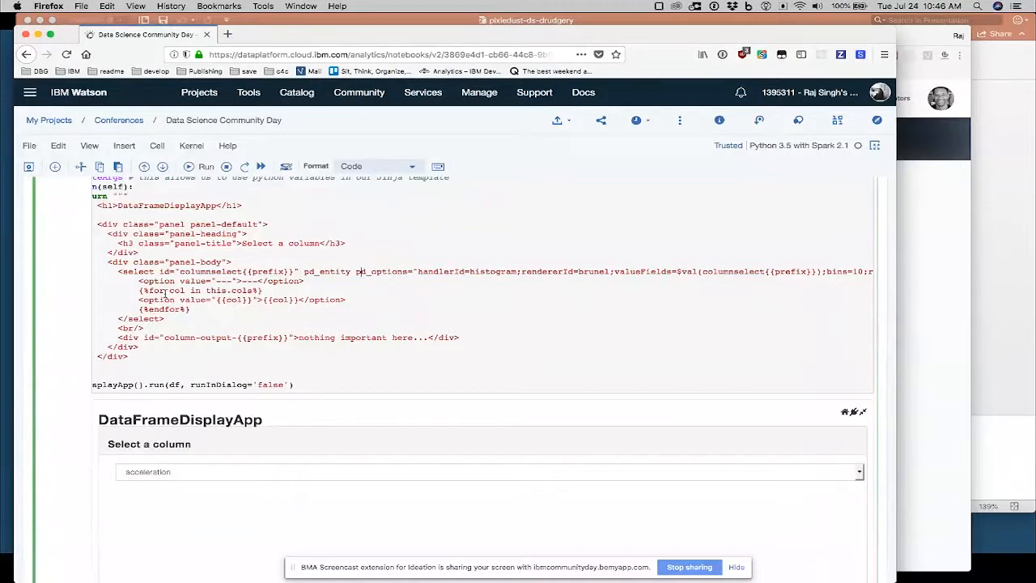
pyautogui.hscroll(3)
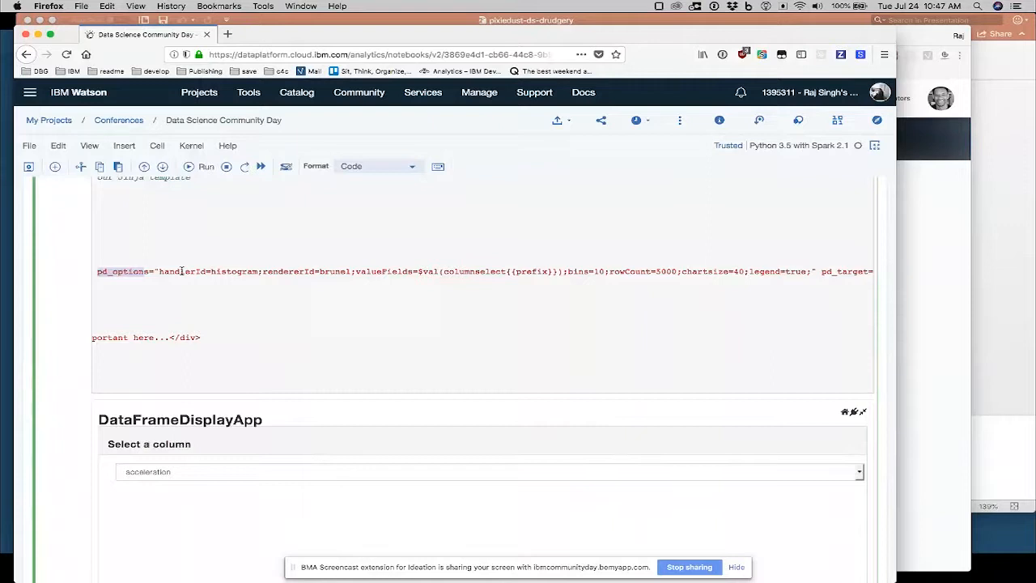
pyautogui.click(489, 471)
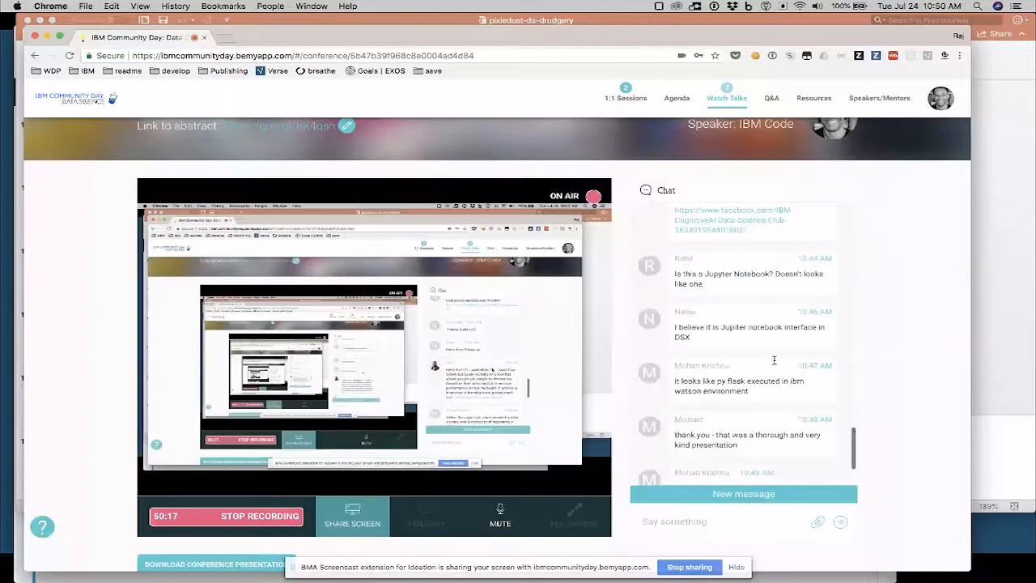
# Scroll the talk page chat panel to read the audience questions and thanks.
pyautogui.scroll(-3)
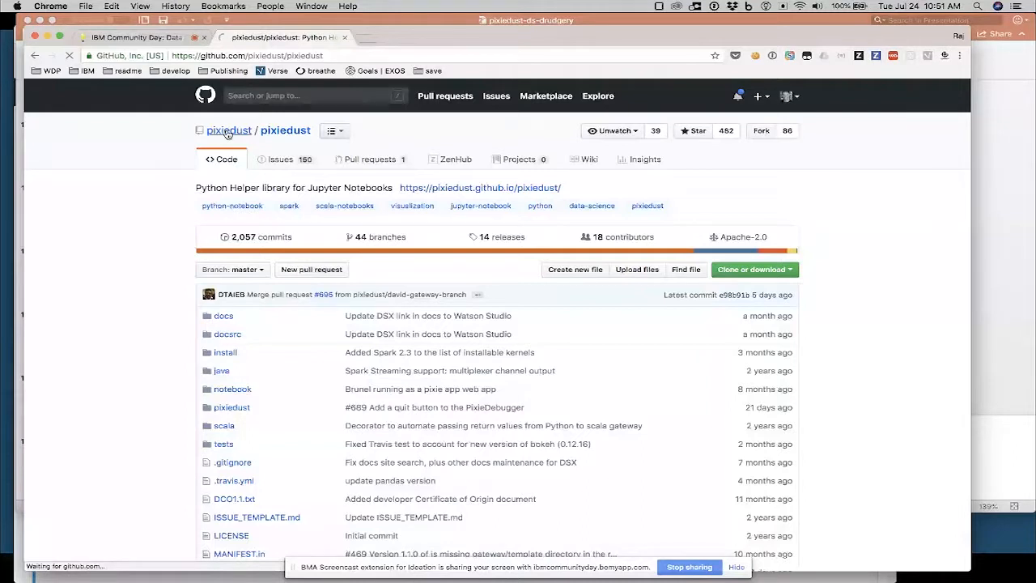
# Browse the Pixiedust organization's repositories on GitHub, then return to the conference talk tab.
pyautogui.click(229, 130)
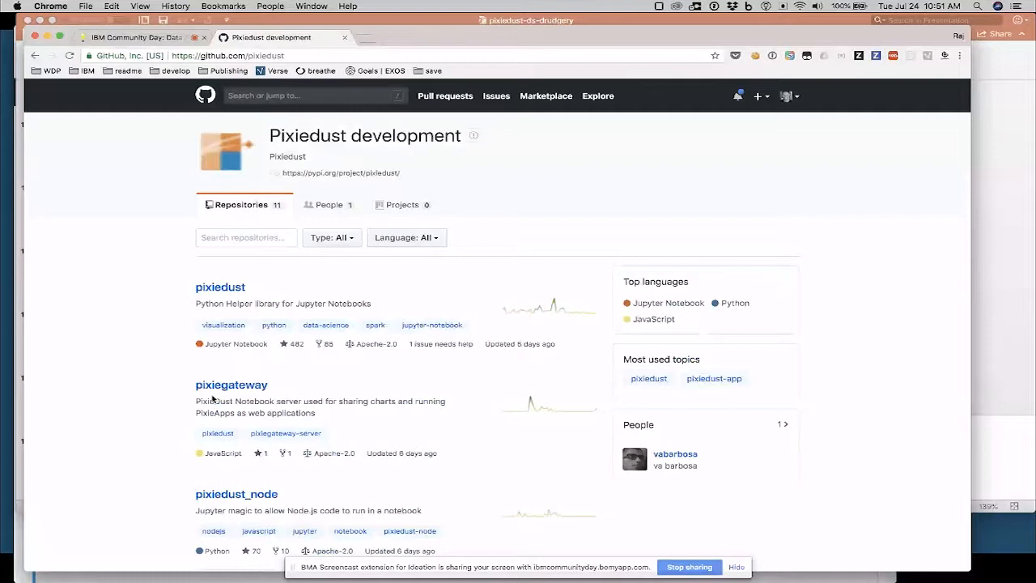
pyautogui.scroll(-3)
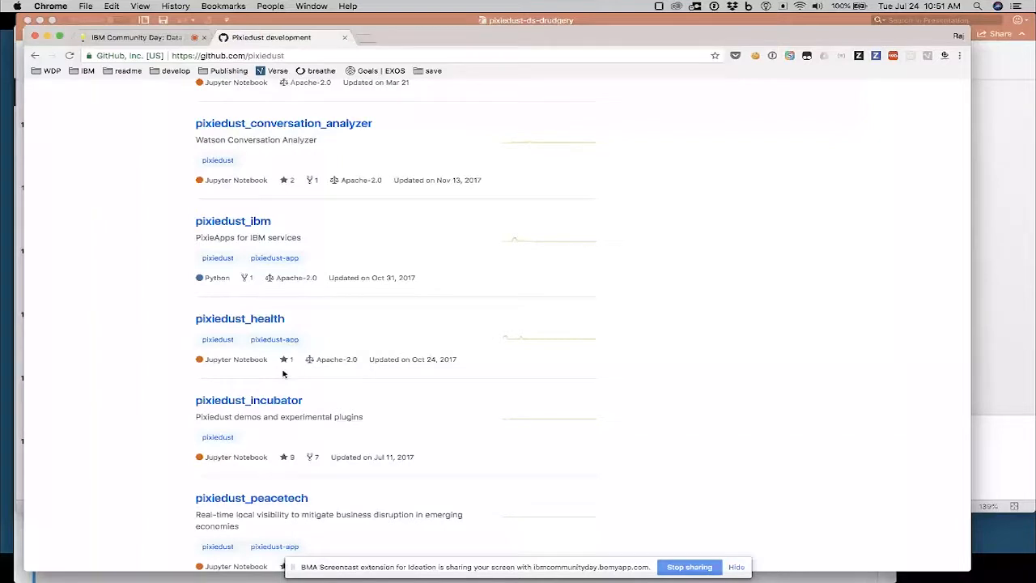
pyautogui.click(138, 37)
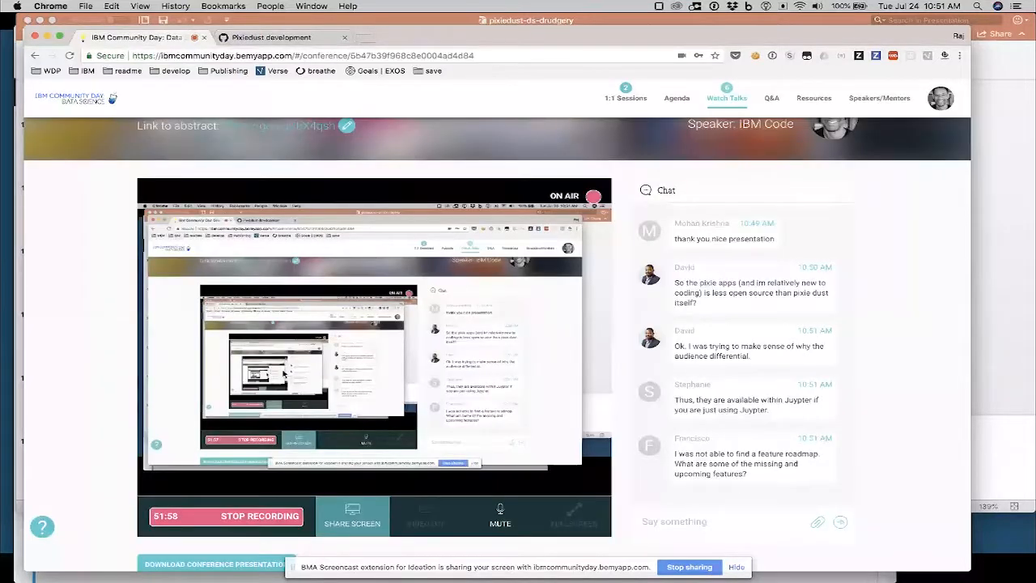